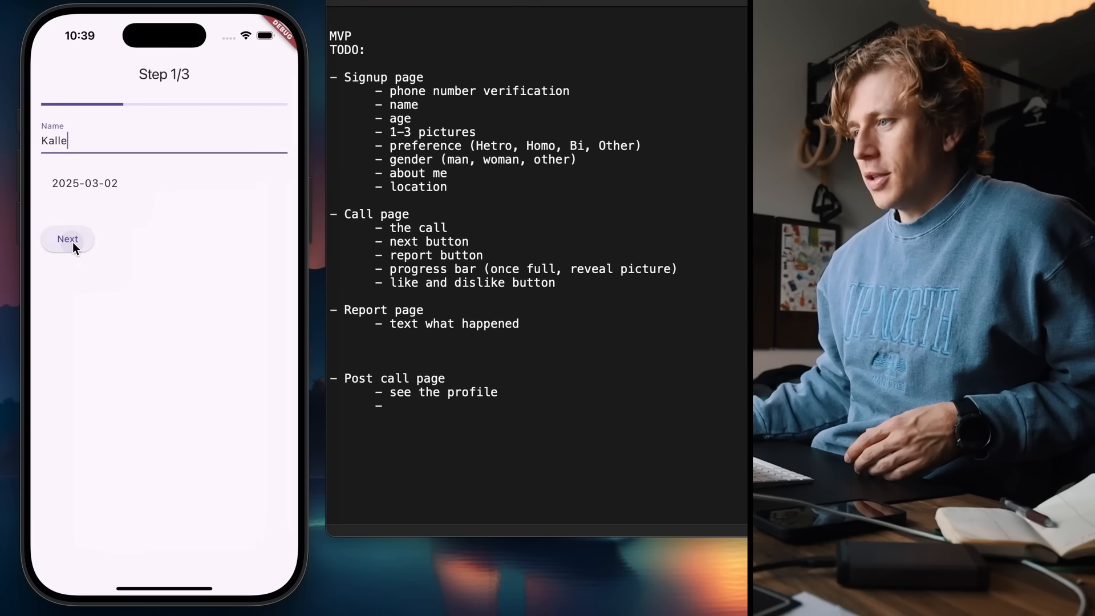
Step: Move between the name/birthdate step and the gender/location step to test navigation
{"action": "left_click", "coordinate": [68, 239]}
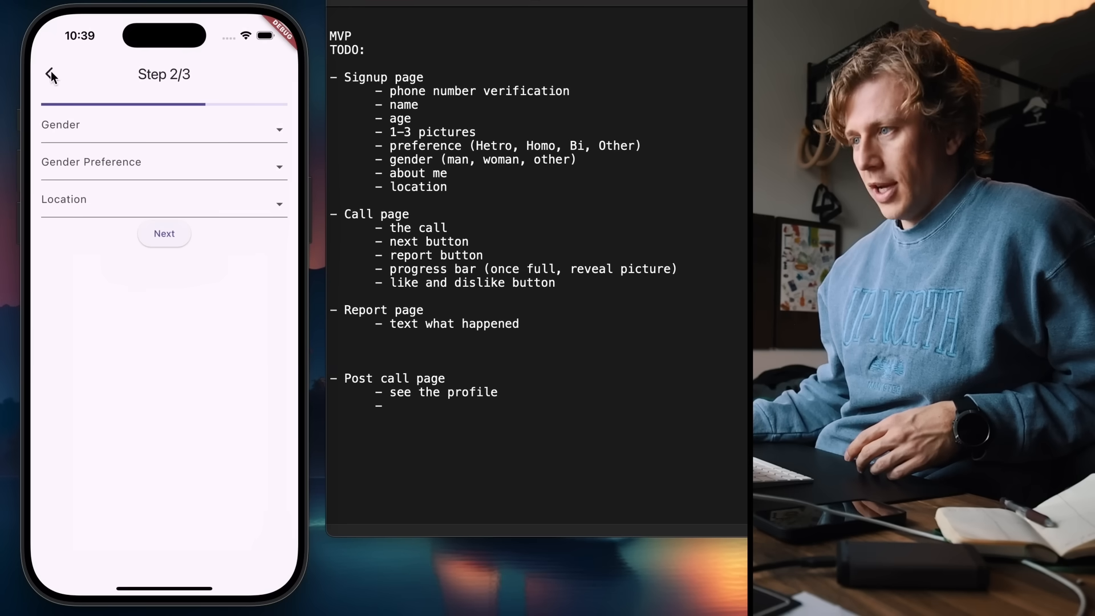
{"action": "left_click", "coordinate": [49, 74]}
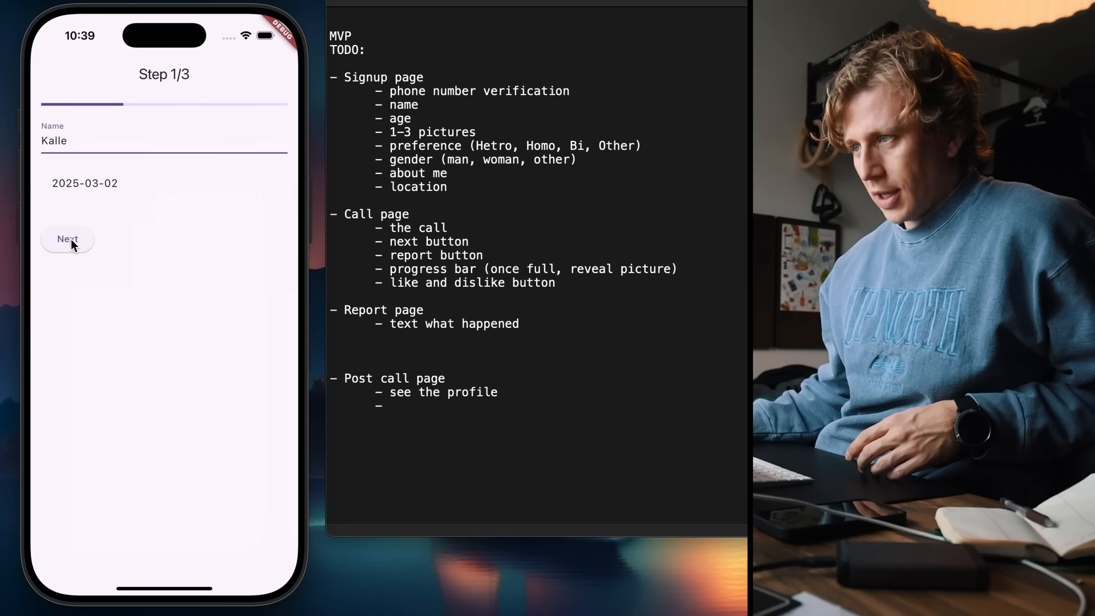
{"action": "left_click", "coordinate": [68, 239]}
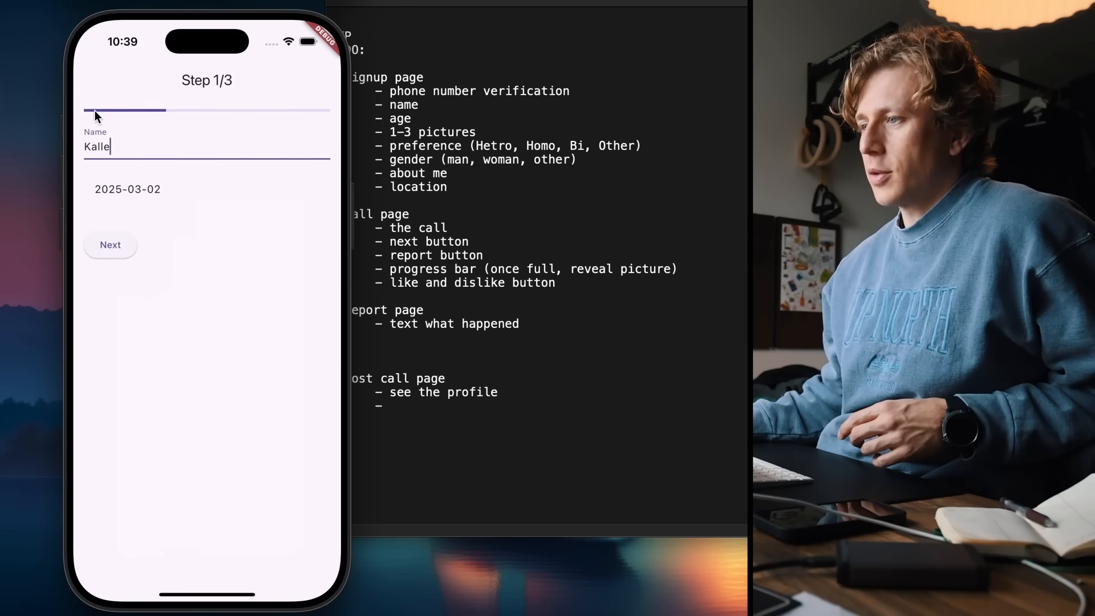
{"action": "mouse_move", "coordinate": [79, 110]}
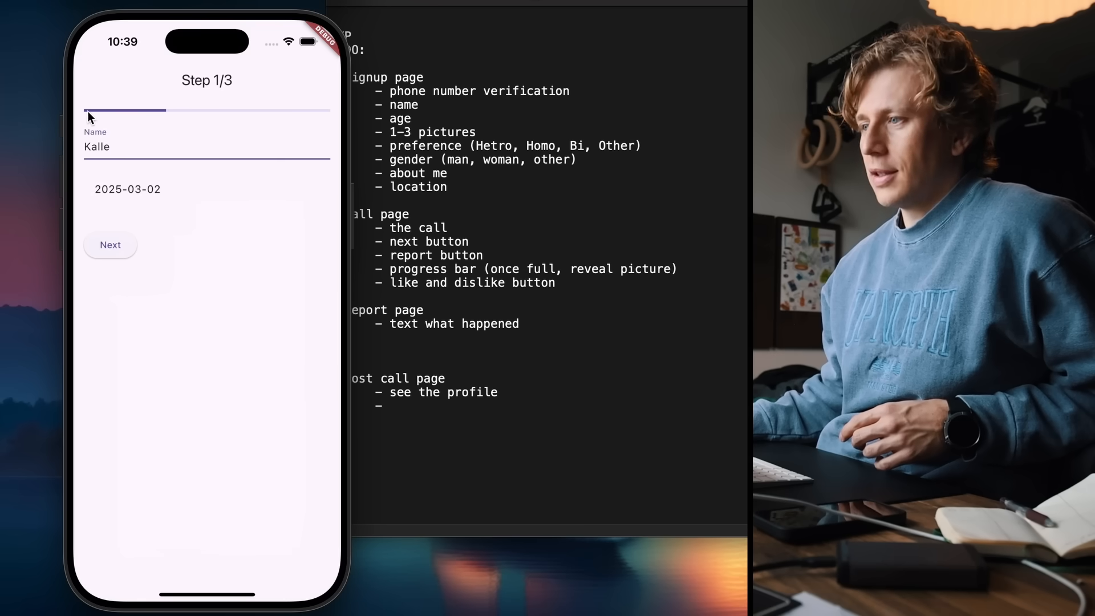
{"action": "left_click", "coordinate": [109, 245]}
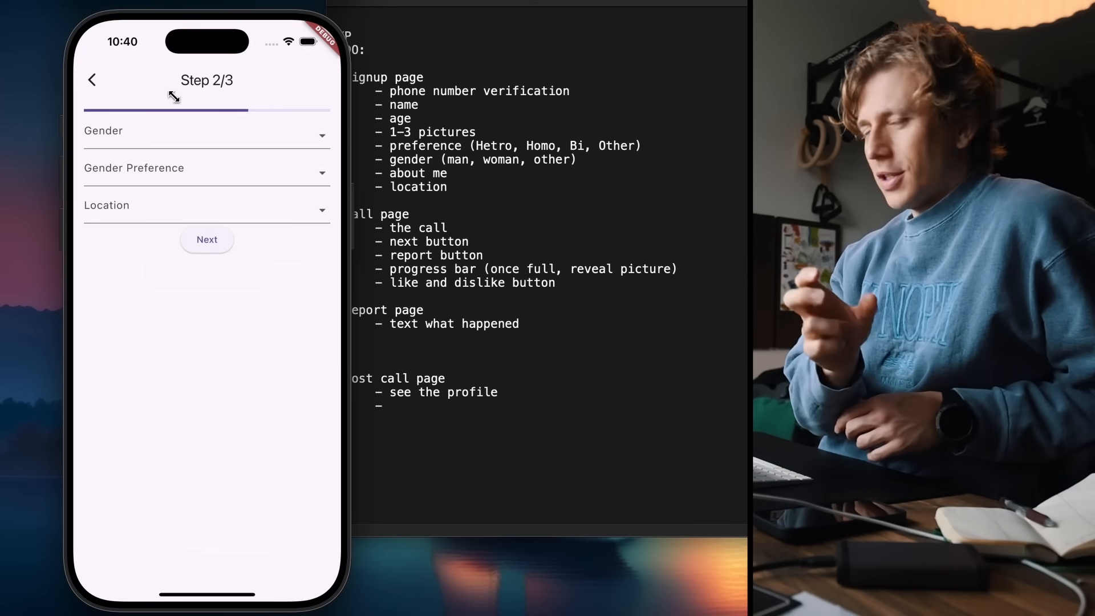
{"action": "left_click", "coordinate": [92, 80]}
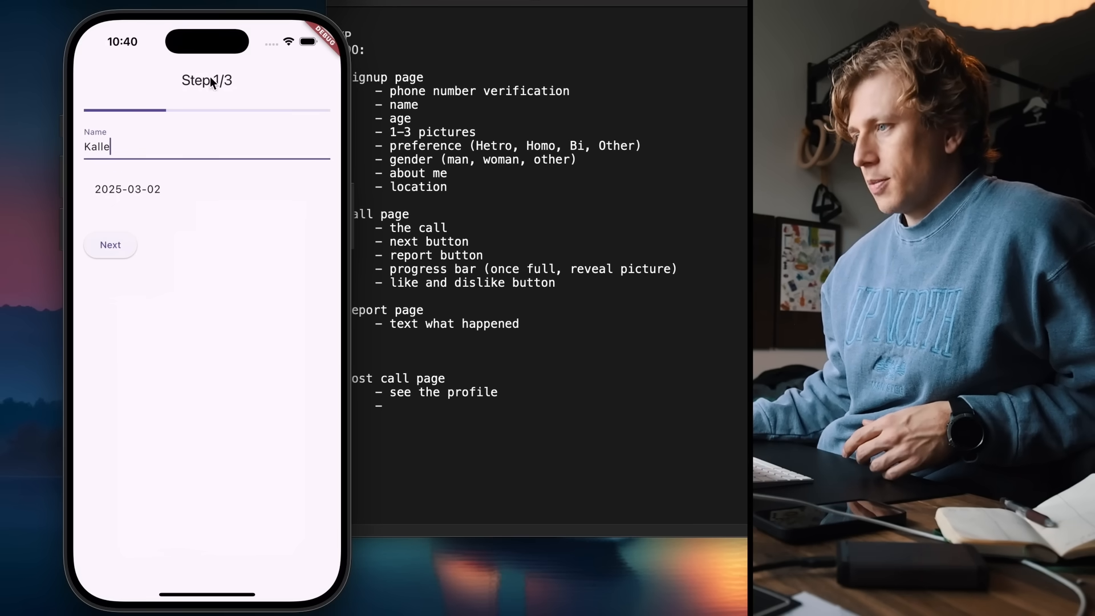
{"action": "mouse_move", "coordinate": [299, 131]}
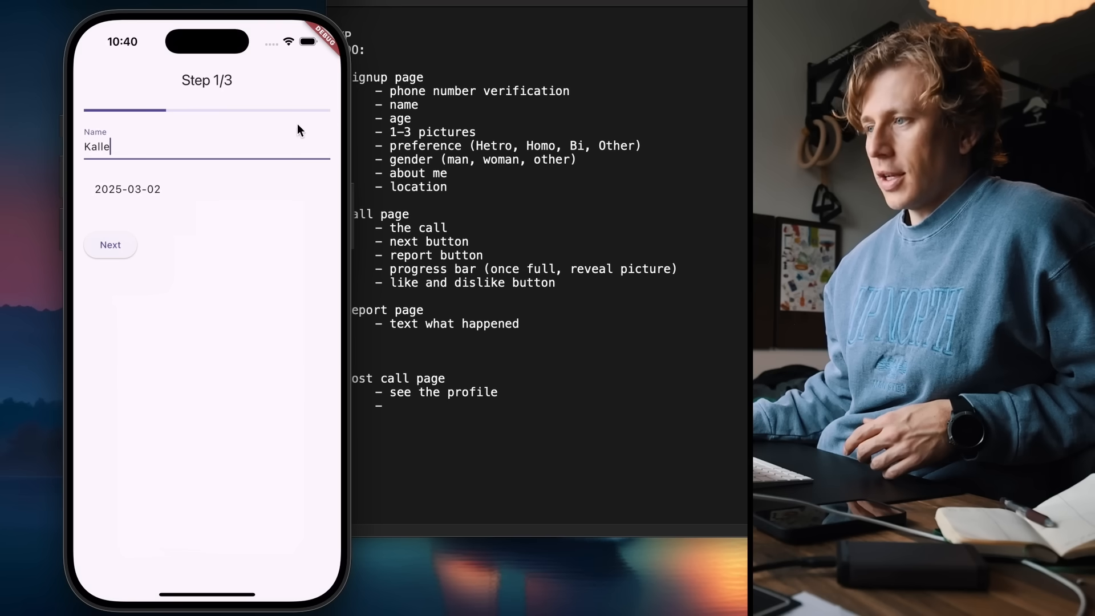
{"action": "mouse_move", "coordinate": [302, 290]}
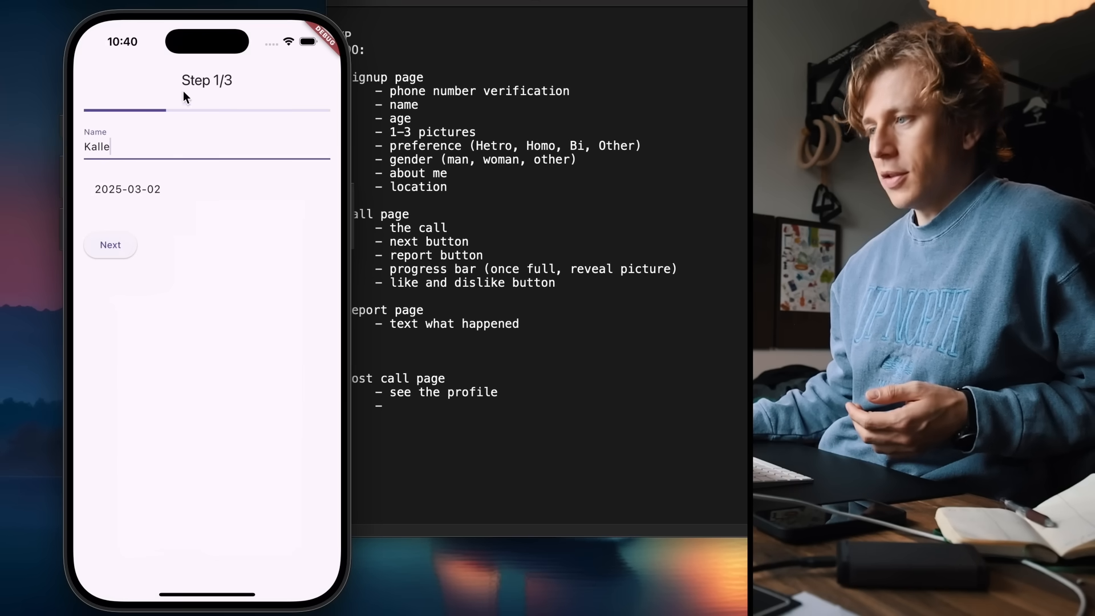
Step: Go back to the name page and end on the gender and location page
{"action": "left_click", "coordinate": [110, 245]}
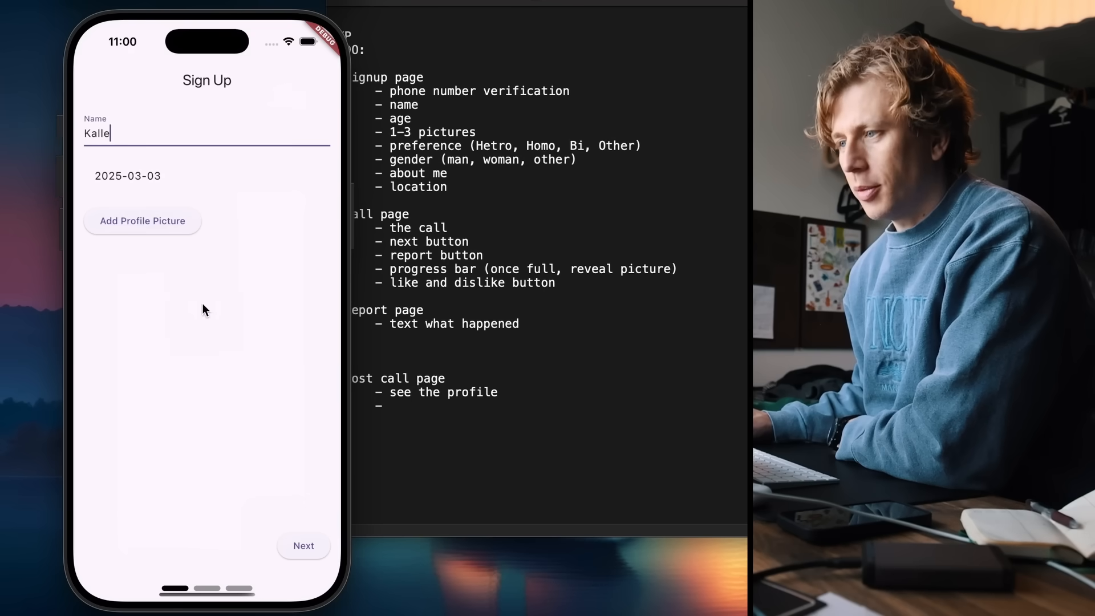
{"action": "left_click", "coordinate": [303, 546]}
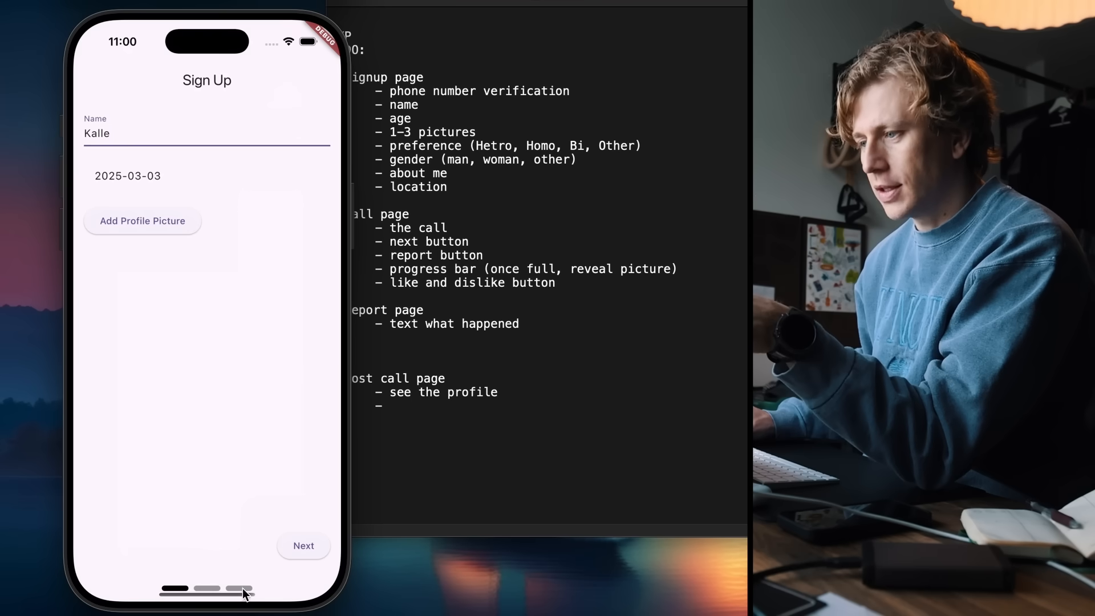
{"action": "left_click", "coordinate": [303, 545]}
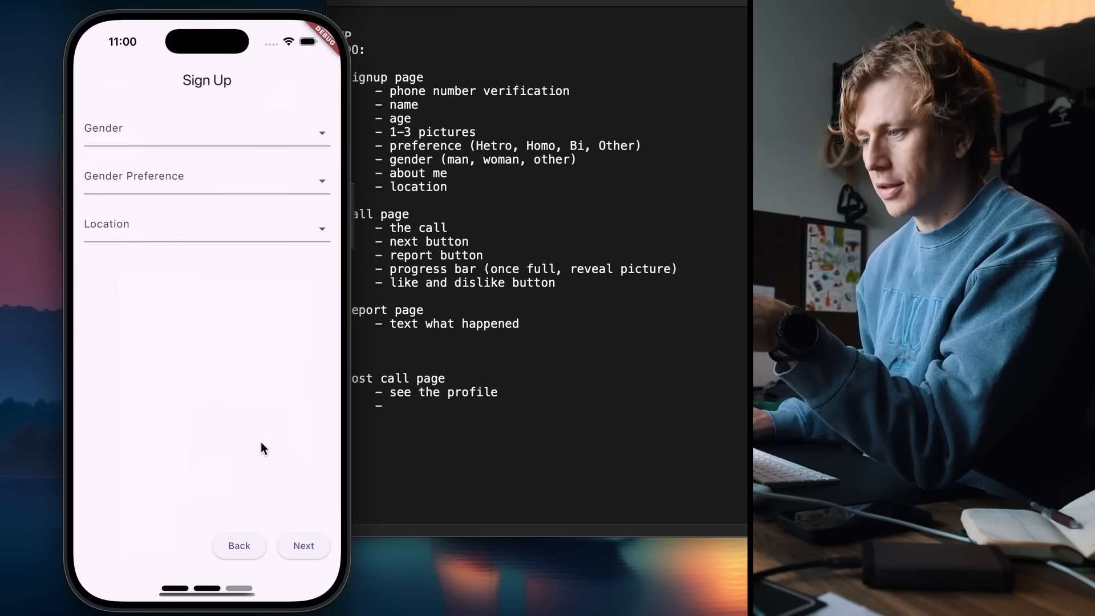
{"action": "left_click", "coordinate": [303, 545]}
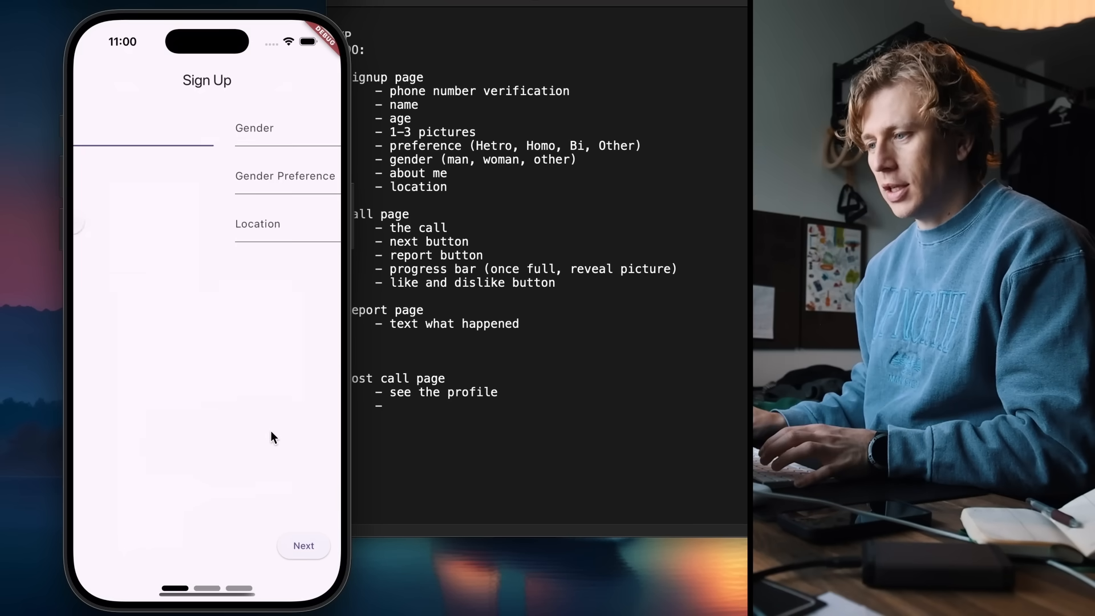
{"action": "left_click", "coordinate": [303, 545]}
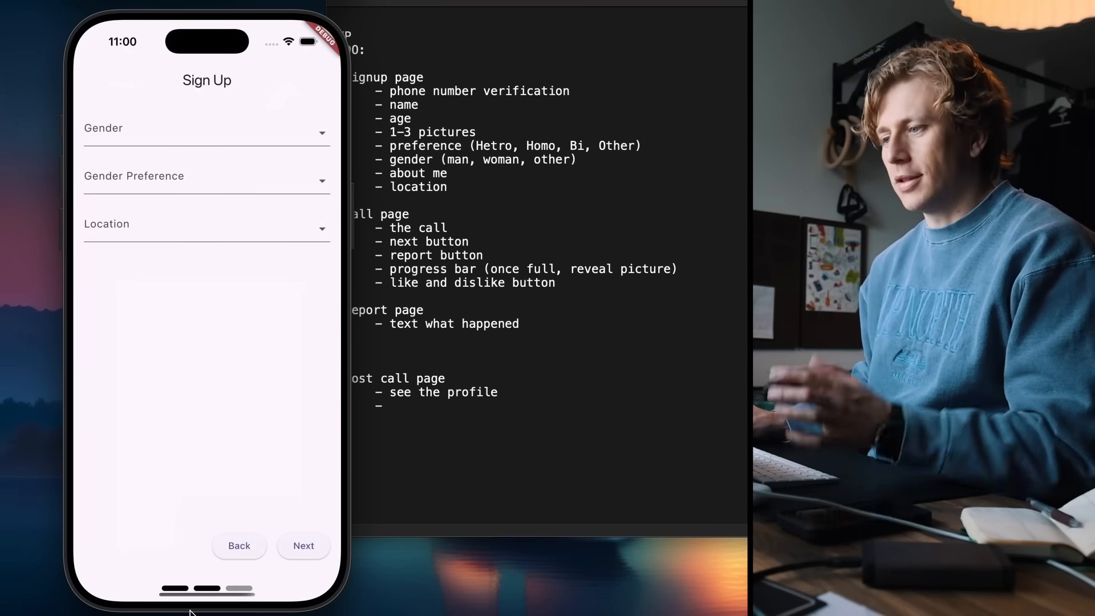
{"action": "mouse_move", "coordinate": [271, 575]}
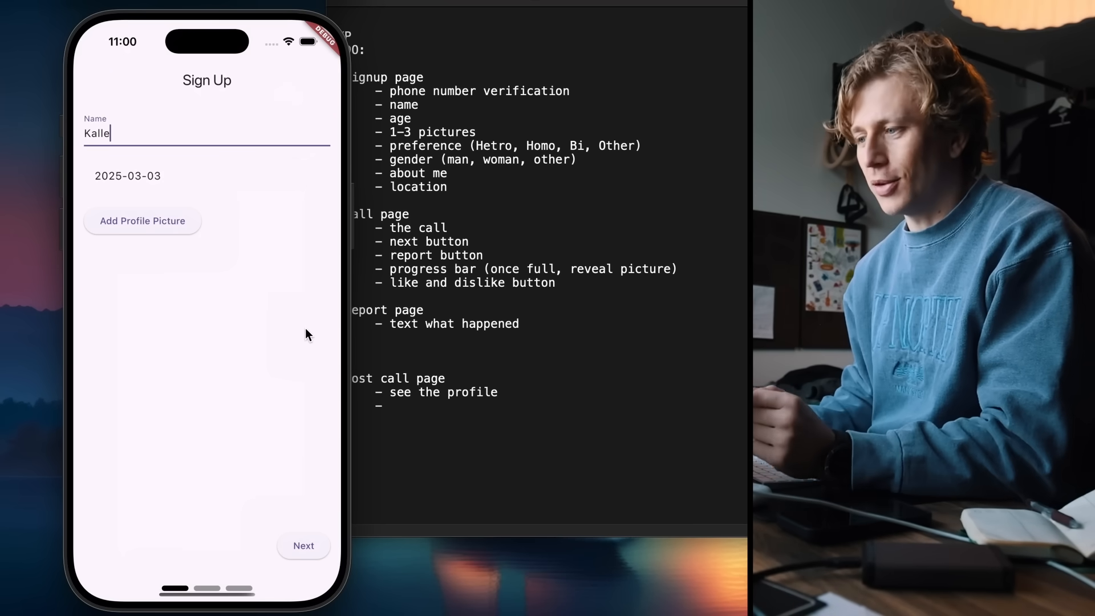
{"action": "mouse_move", "coordinate": [199, 523]}
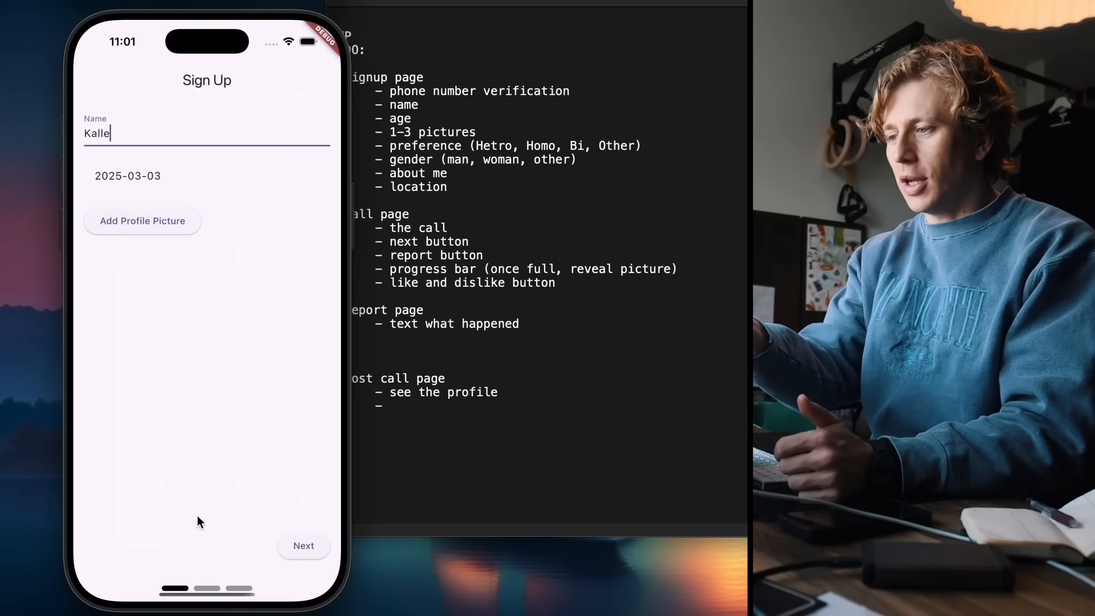
{"action": "mouse_move", "coordinate": [173, 352]}
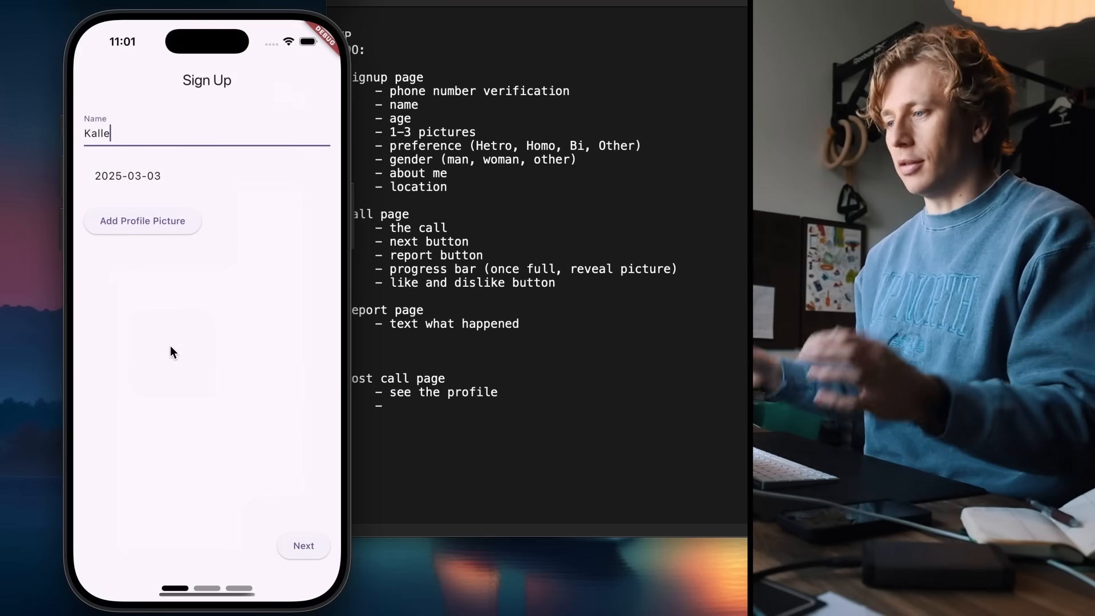
{"action": "mouse_move", "coordinate": [187, 393]}
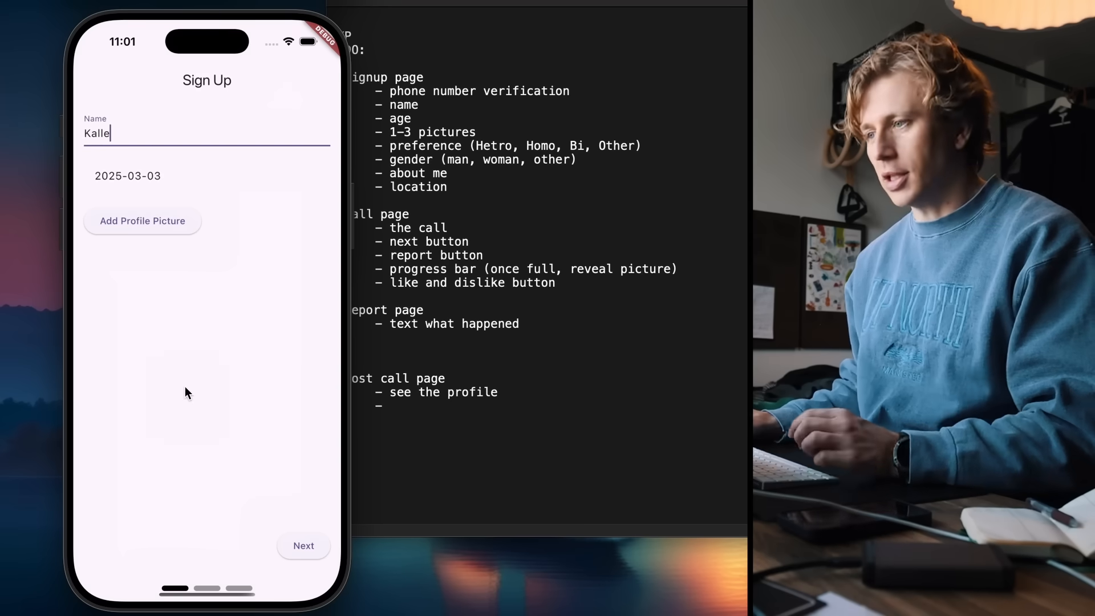
{"action": "mouse_move", "coordinate": [303, 493]}
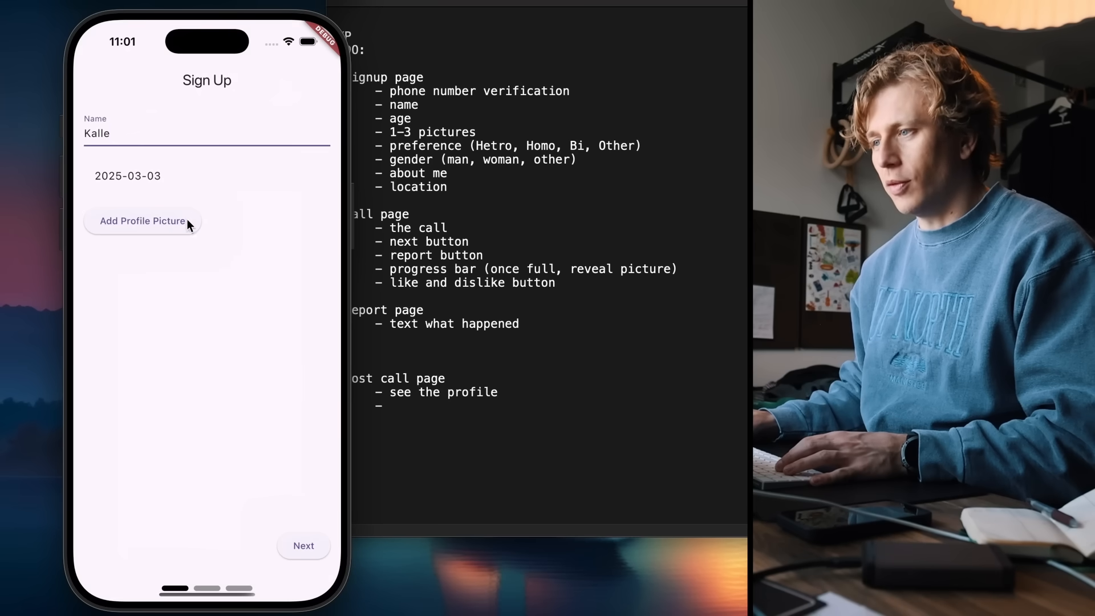
{"action": "mouse_move", "coordinate": [153, 394]}
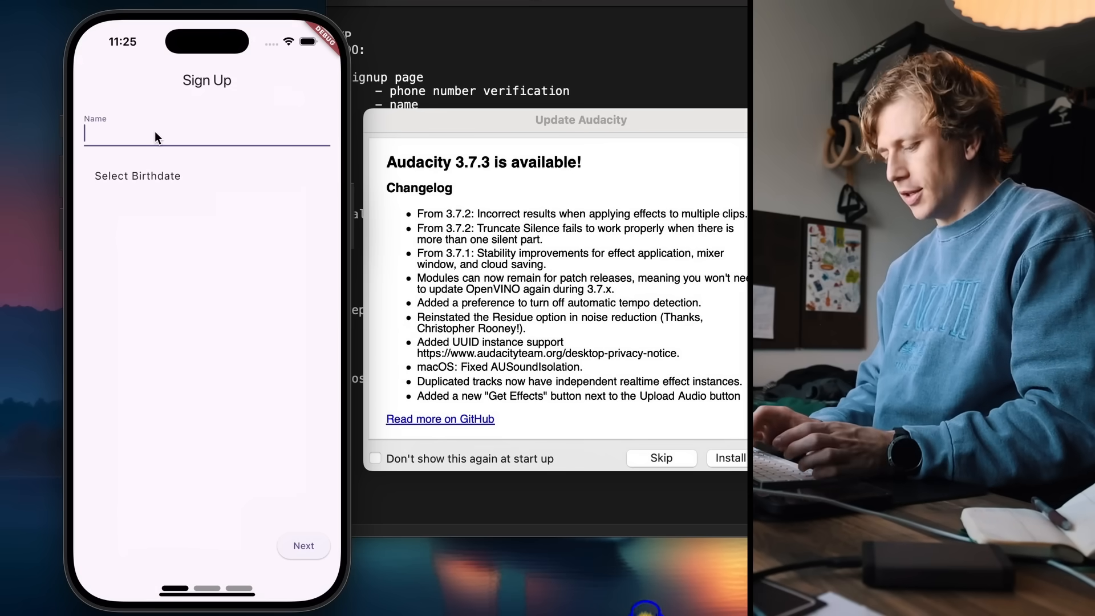
Step: Enter the name Kalle, birthdate March 3 and gender Man
{"action": "type", "text": "Kalle"}
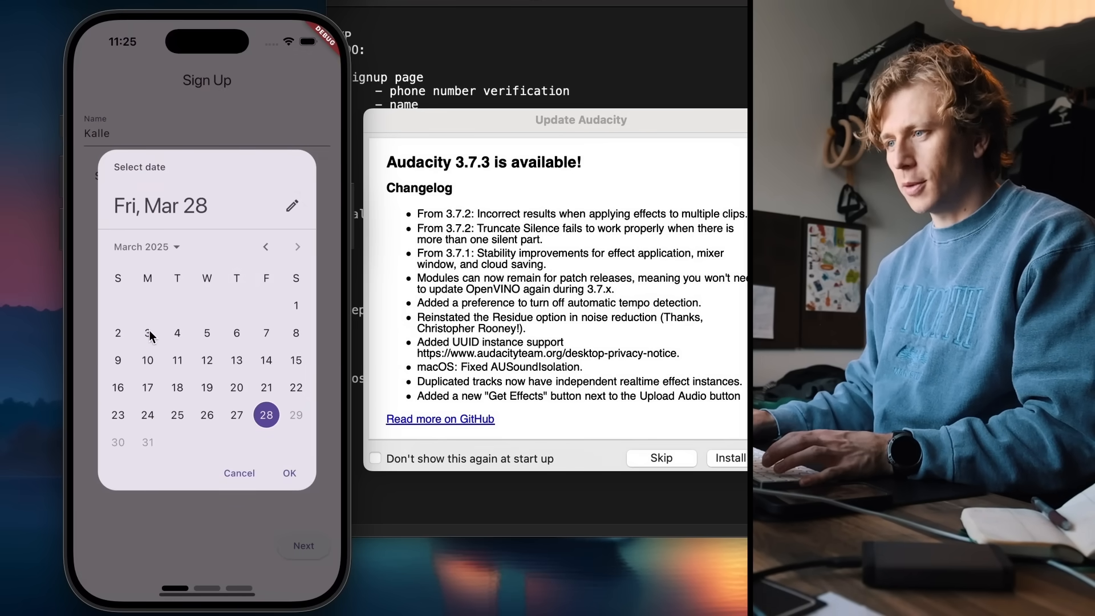
{"action": "left_click", "coordinate": [147, 333]}
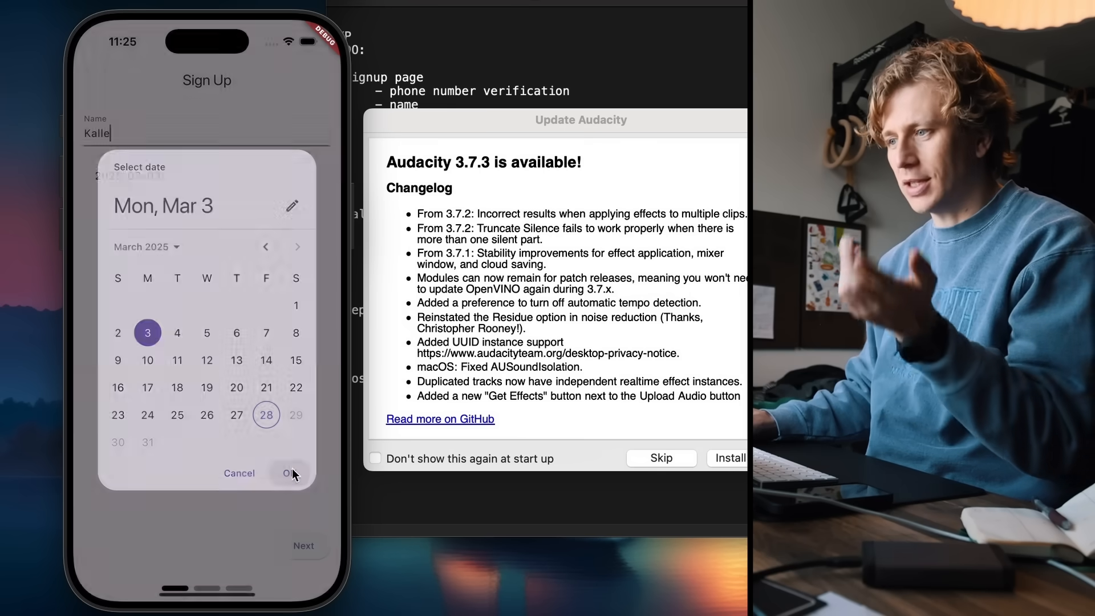
{"action": "left_click", "coordinate": [288, 473]}
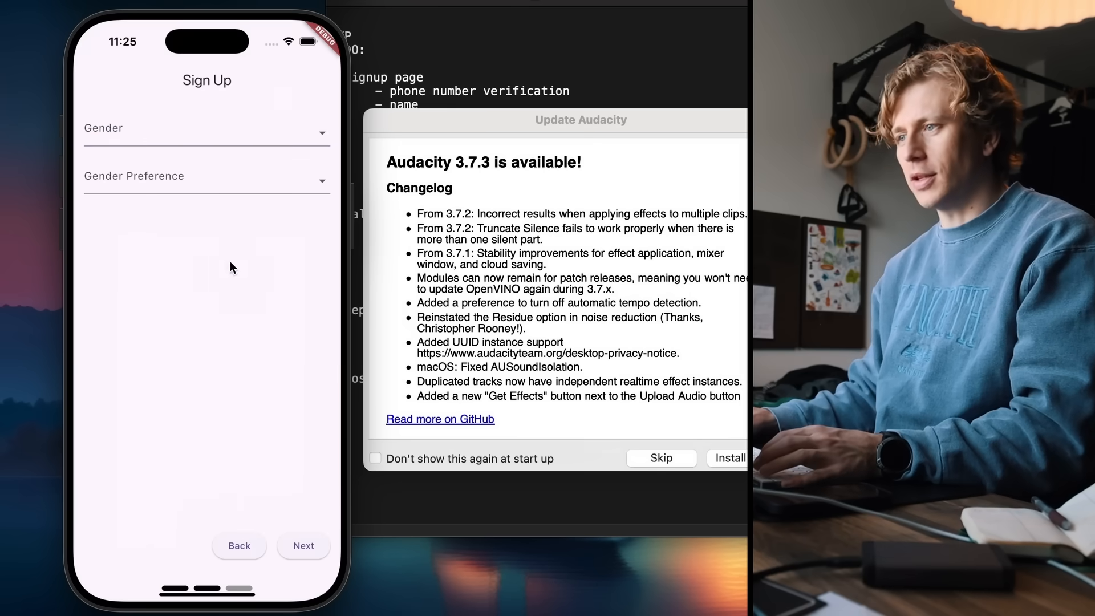
{"action": "left_click", "coordinate": [206, 132]}
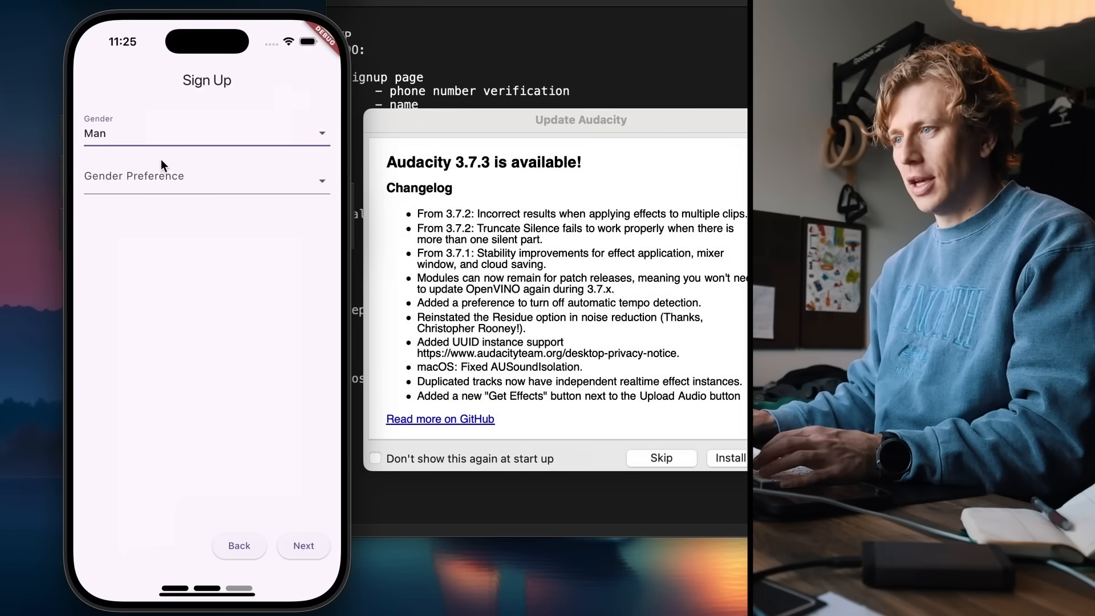
Step: Write the 'My name is Kalle the pal…' introduction and submit the form twice
{"action": "left_click", "coordinate": [206, 180]}
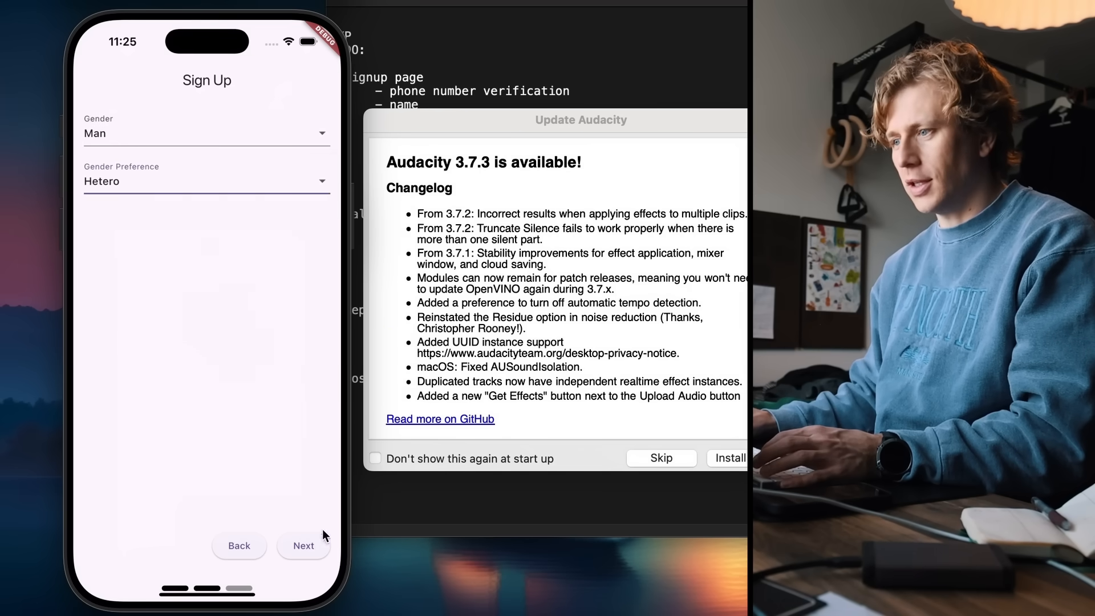
{"action": "left_click", "coordinate": [303, 546]}
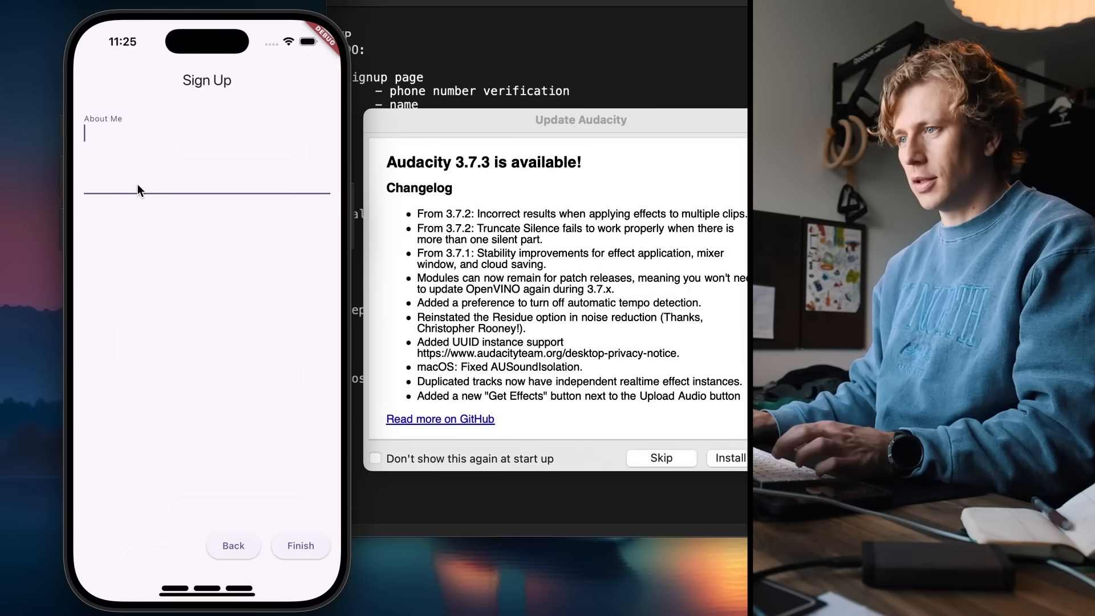
{"action": "type", "text": "My name is Kalle the pal. If you see me around the streets you can bet yo ass I about to"}
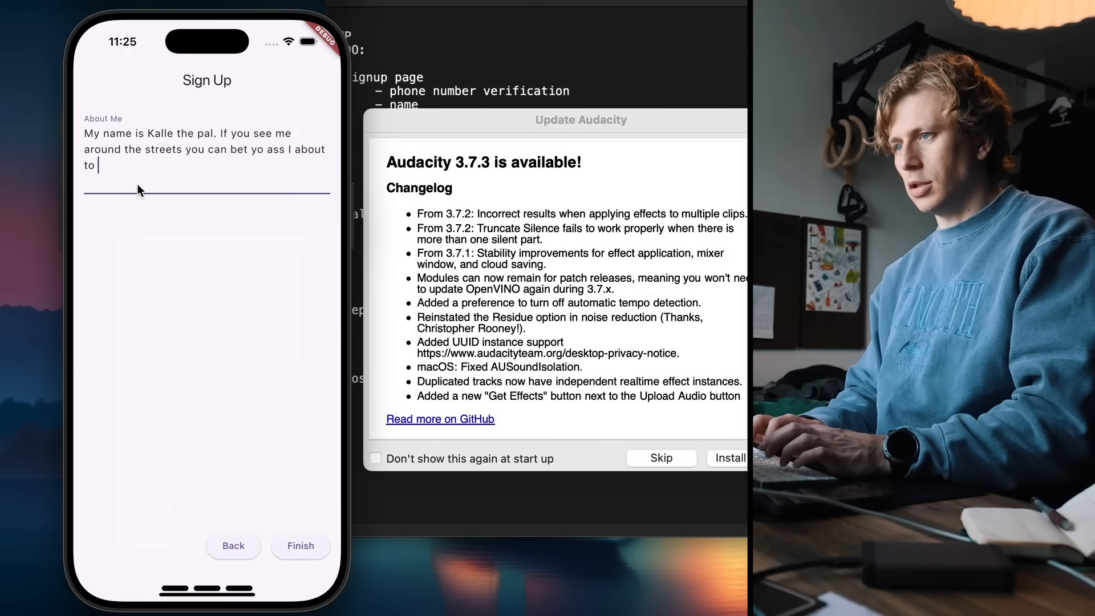
{"action": "type", "text": "eat"}
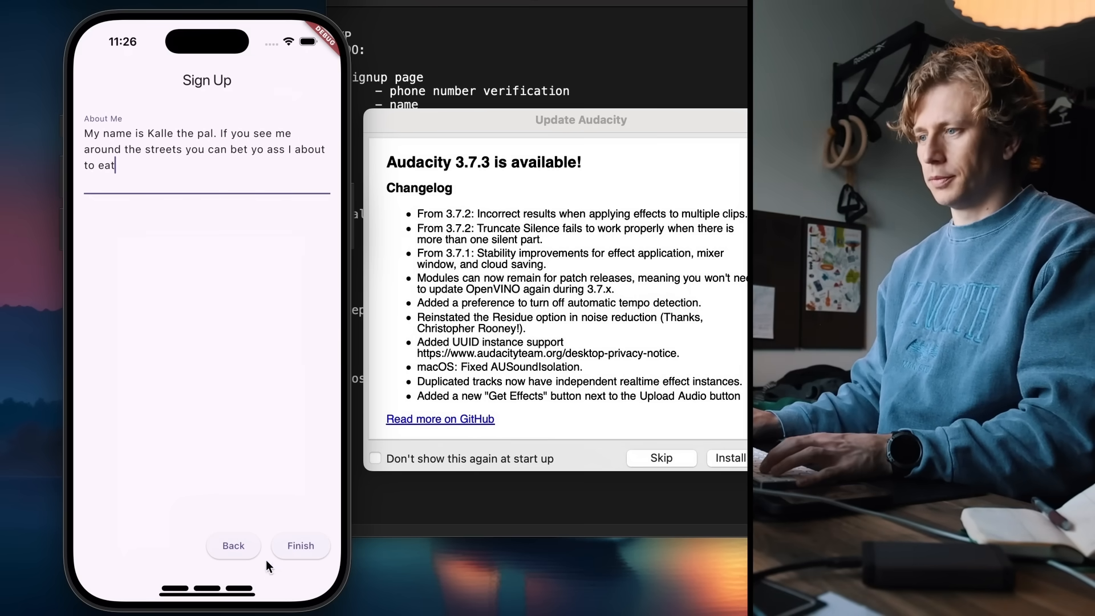
{"action": "left_click", "coordinate": [301, 545]}
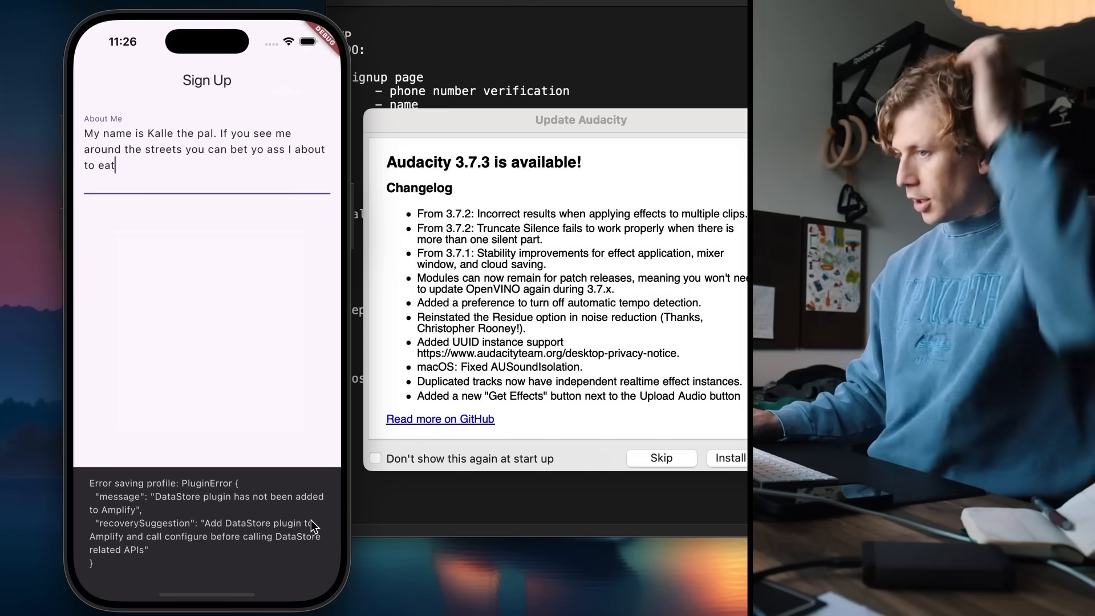
{"action": "mouse_move", "coordinate": [143, 510]}
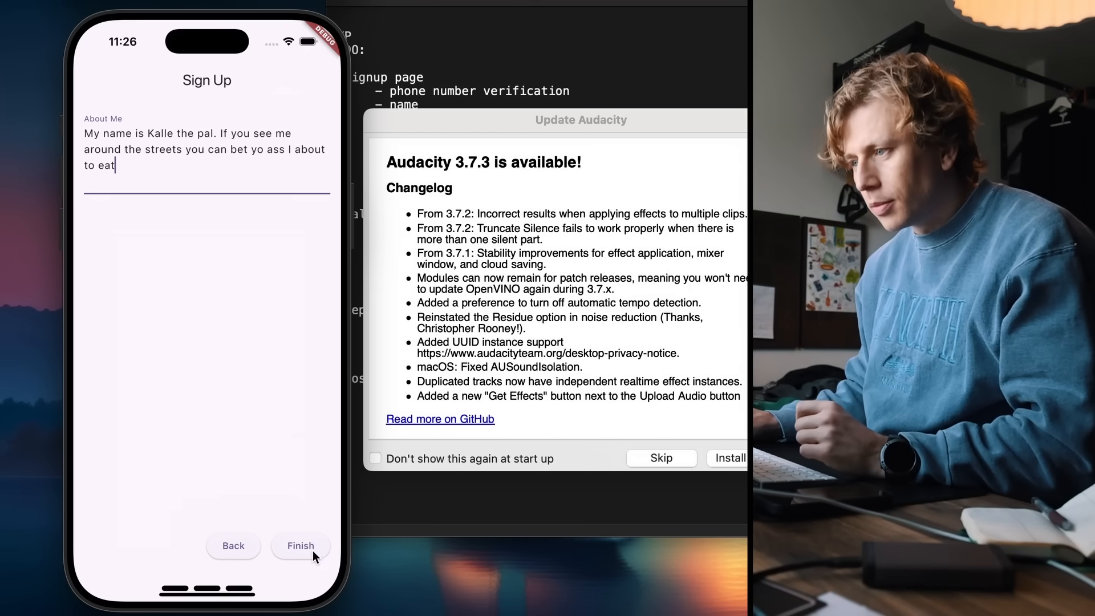
{"action": "left_click", "coordinate": [301, 546]}
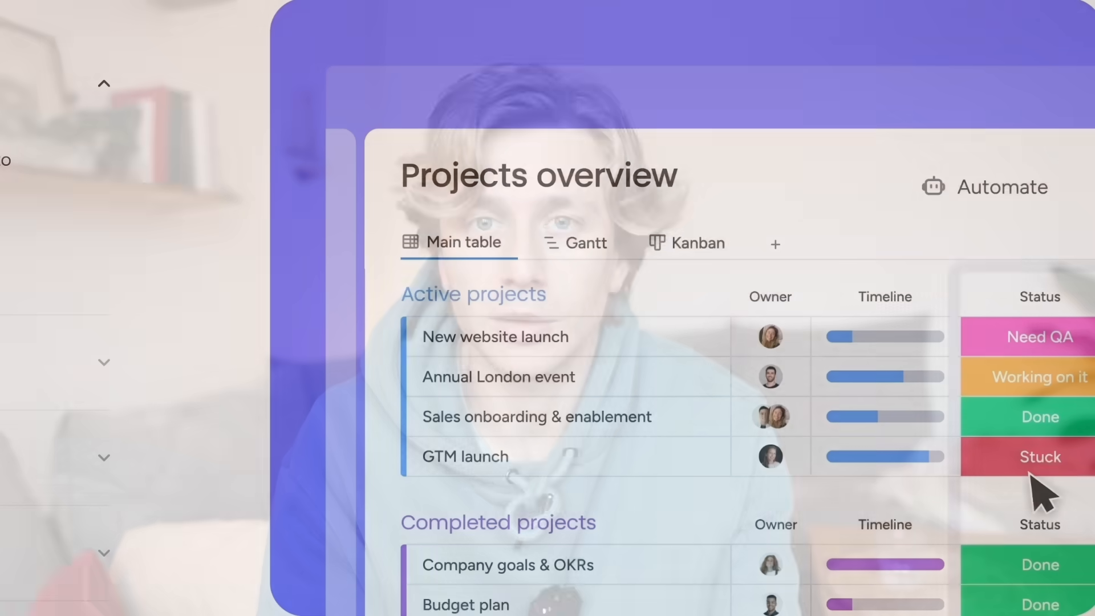
Step: Create the 'Record video Monday' item in the To-Do group and open it
{"action": "left_click", "coordinate": [986, 187]}
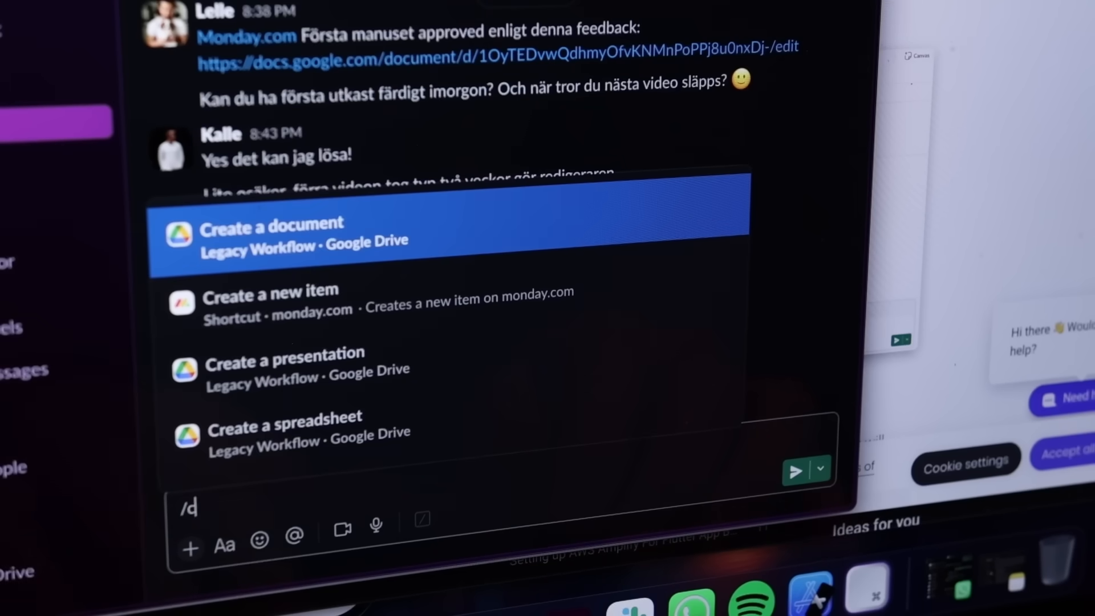
{"action": "type", "text": "rea"}
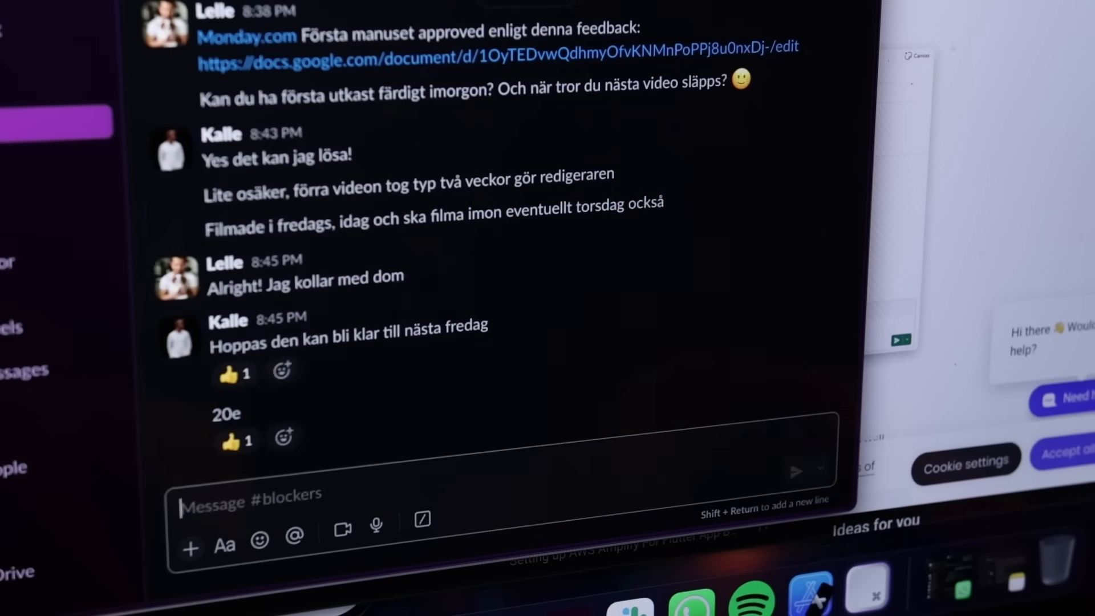
{"action": "type", "text": "Reco"}
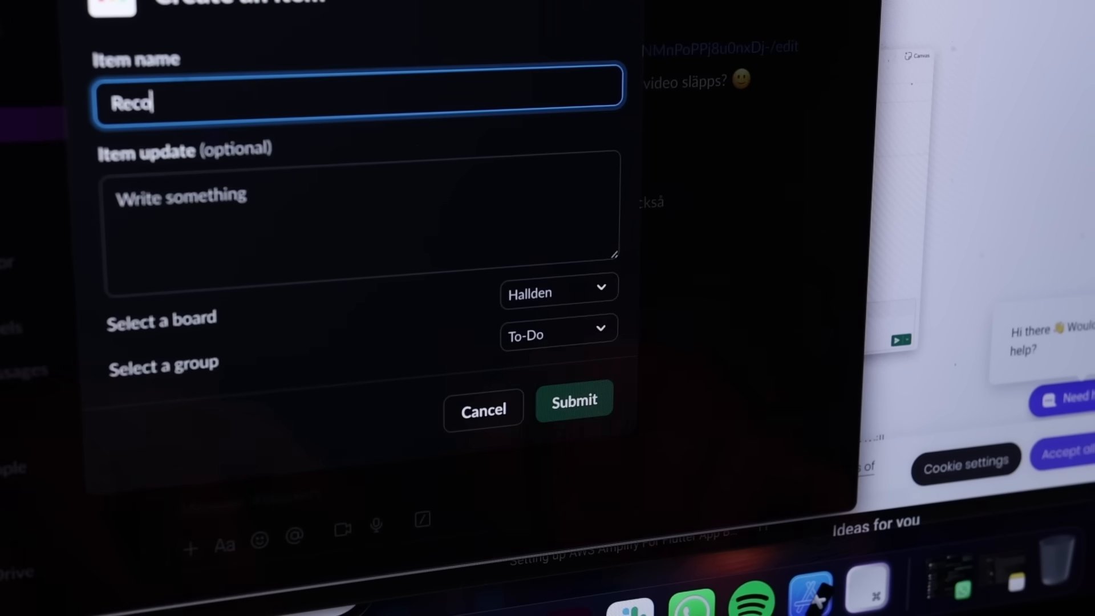
{"action": "left_click", "coordinate": [574, 401]}
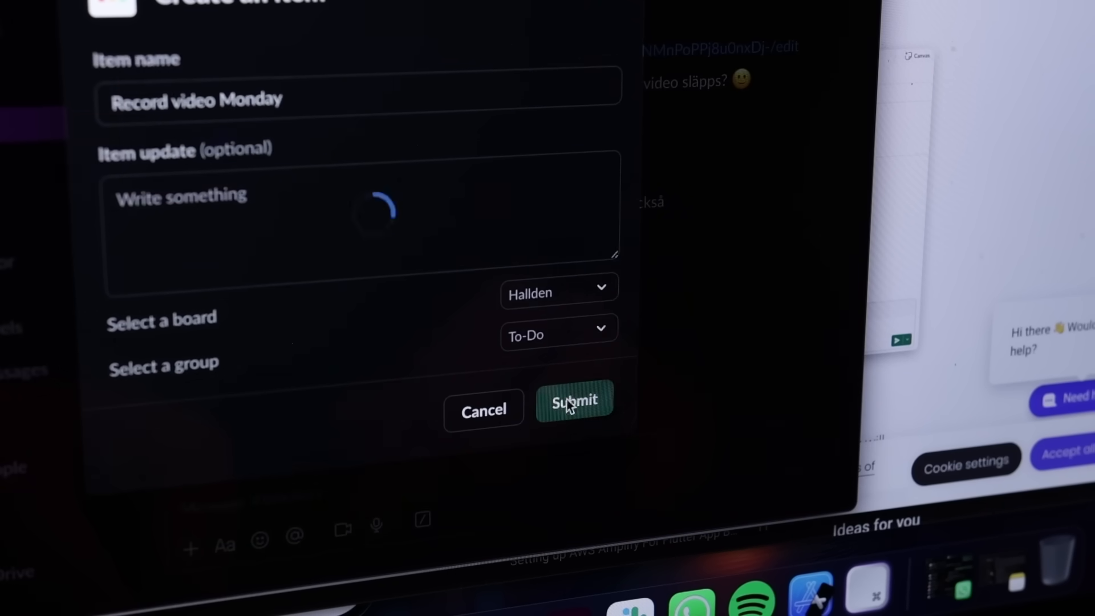
{"action": "left_click", "coordinate": [575, 401]}
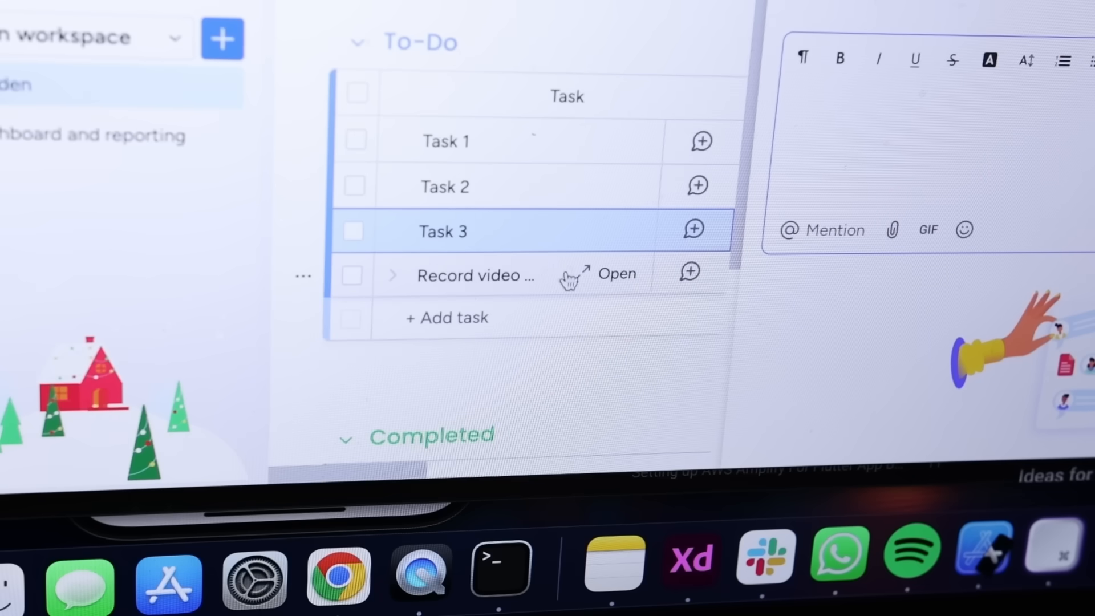
{"action": "left_click", "coordinate": [616, 274]}
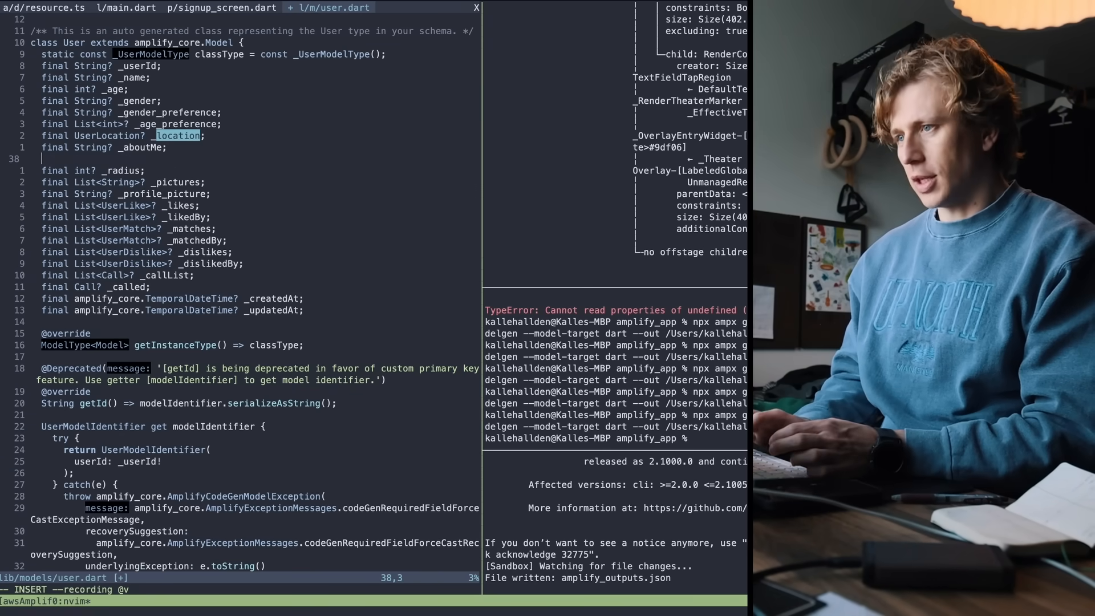
Step: Type the 'final String hello' field declaration below _aboutMe in user.dart
{"action": "type", "text": "final String"}
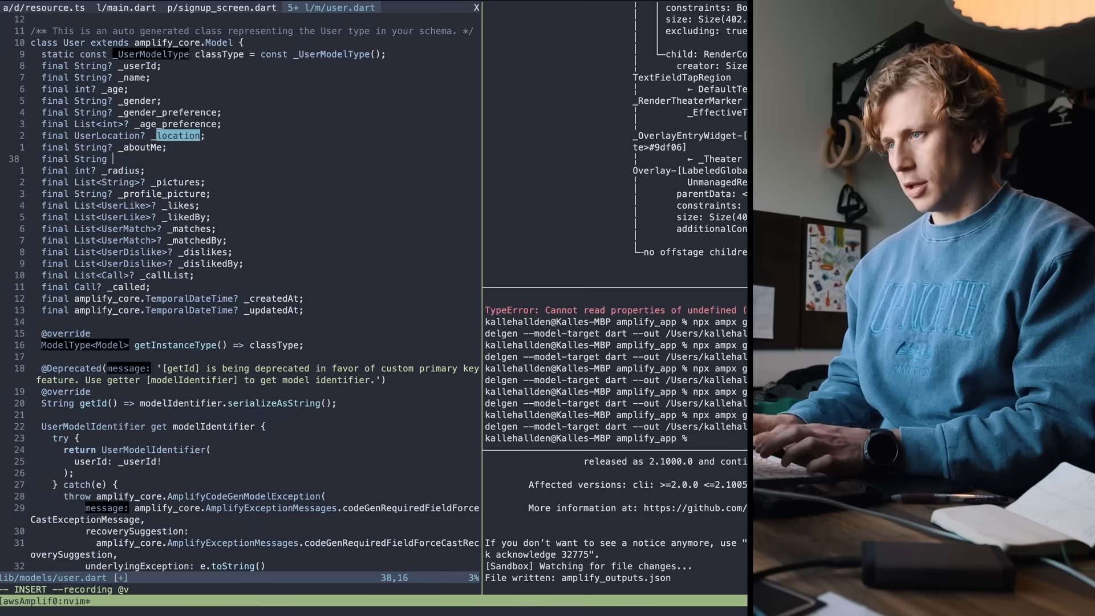
{"action": "type", "text": "hello"}
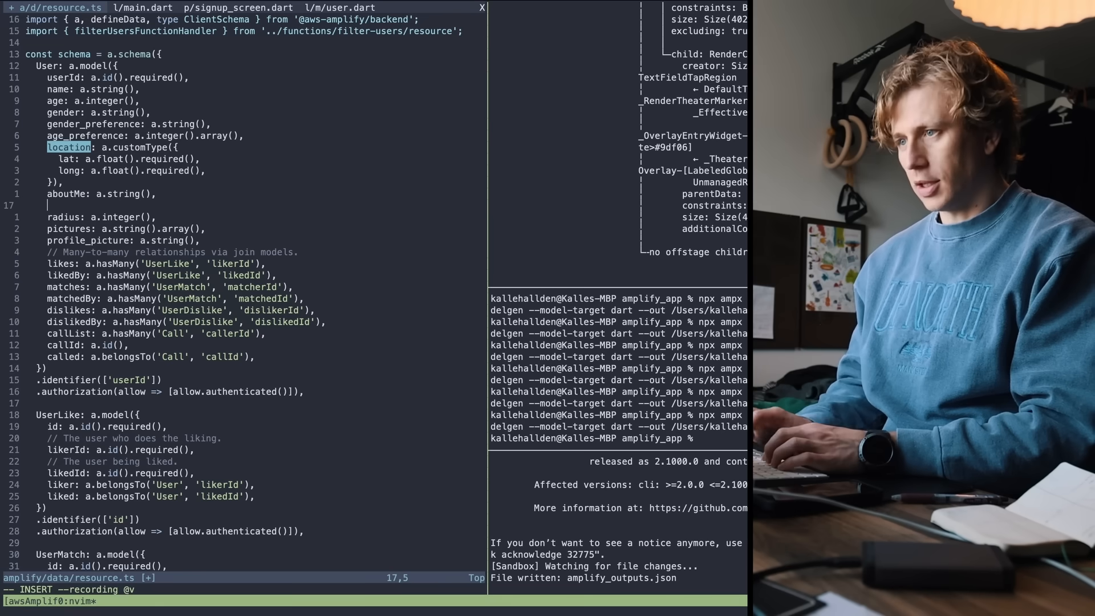
Step: Add 'hello: a.string' below aboutMe in amplify/data/resource.ts
{"action": "type", "text": "hello"}
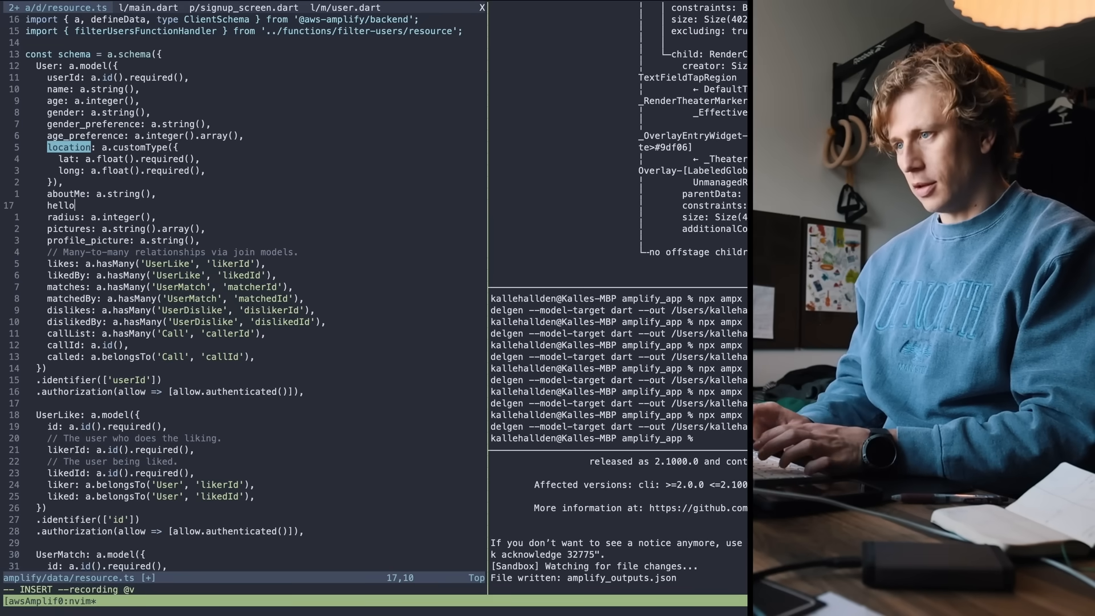
{"action": "type", "text": ": a.string"}
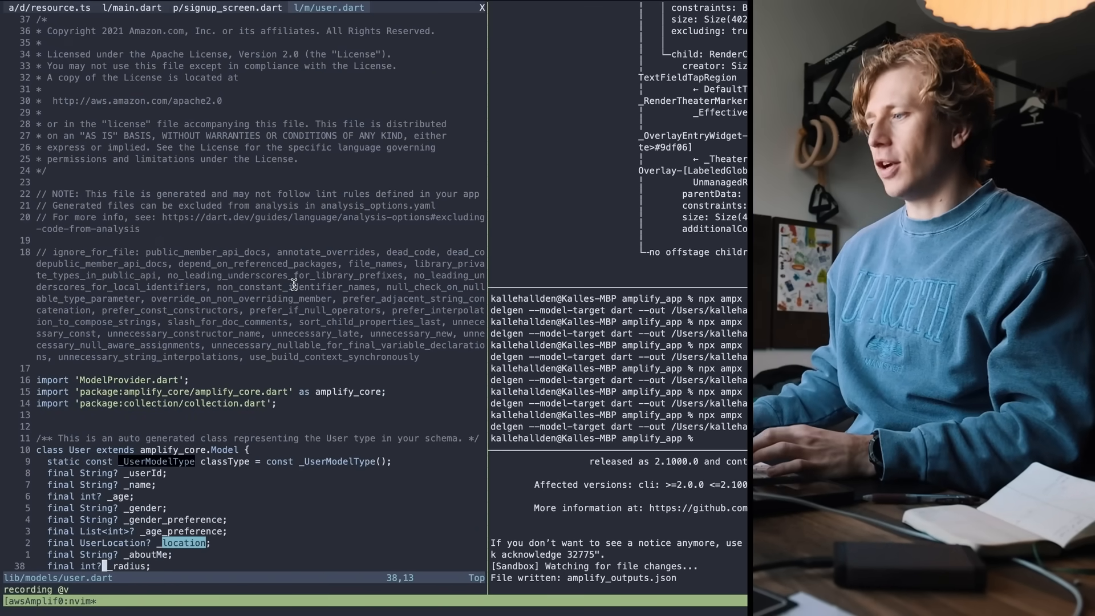
Step: Scroll through lib/models/user.dart to check whether the new field was generated
{"action": "scroll", "scroll_direction": "down", "scroll_amount": 3}
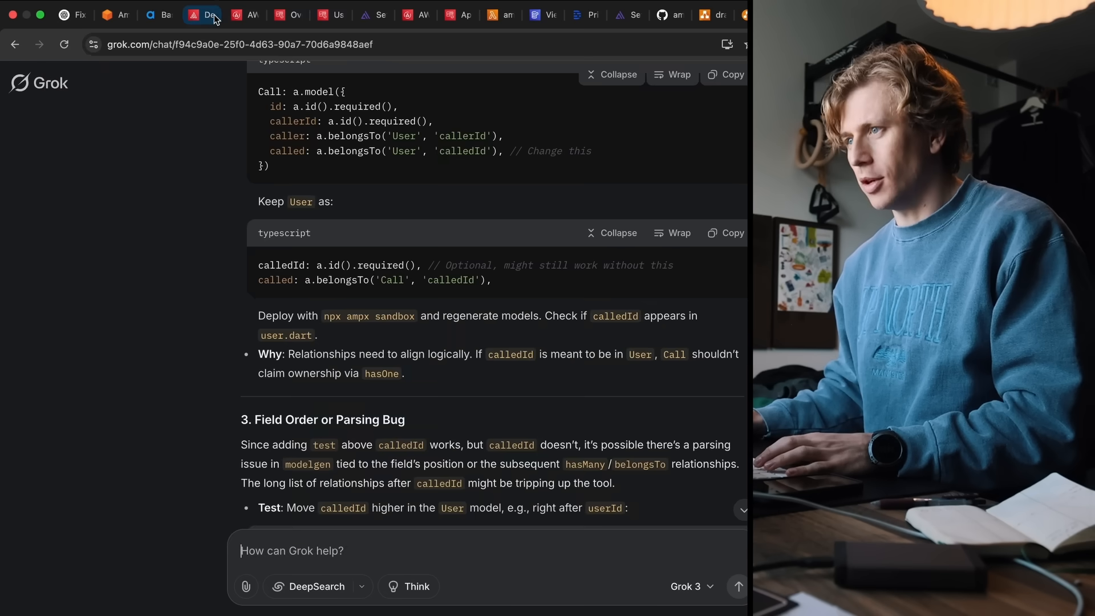
Step: Show the User table in Data manager and inspect the newest record's aboutMe value
{"action": "left_click", "coordinate": [201, 15]}
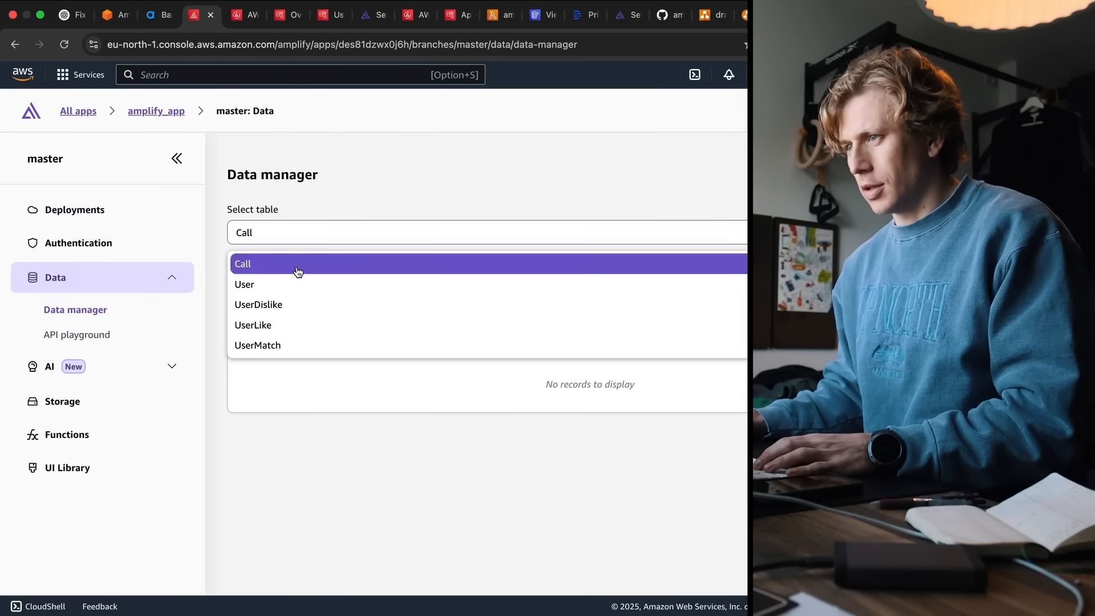
{"action": "left_click", "coordinate": [245, 284]}
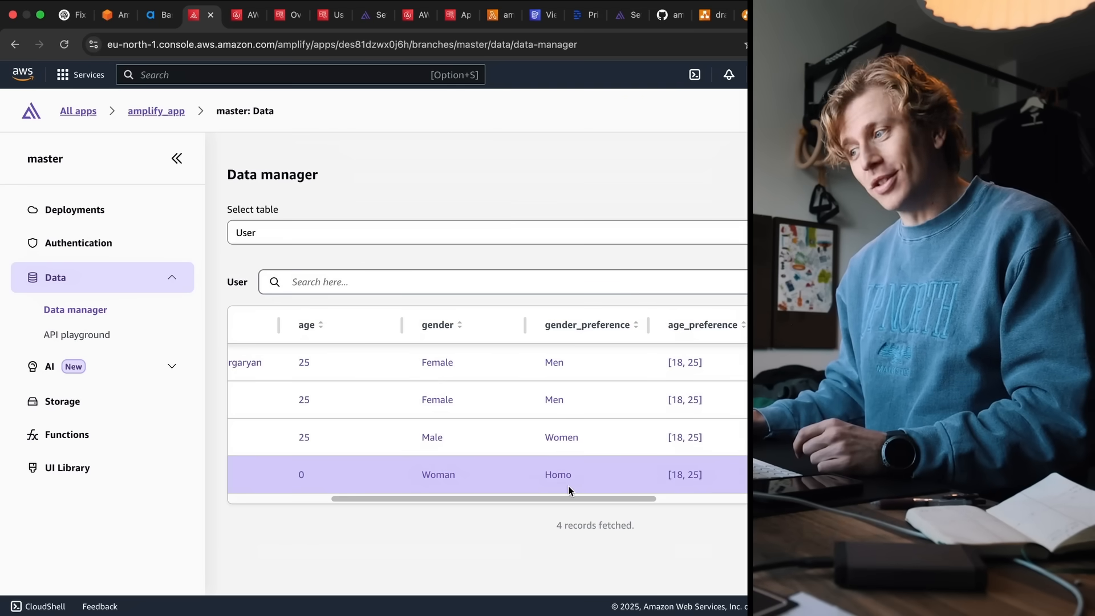
{"action": "scroll", "scroll_direction": "right", "scroll_amount": 3}
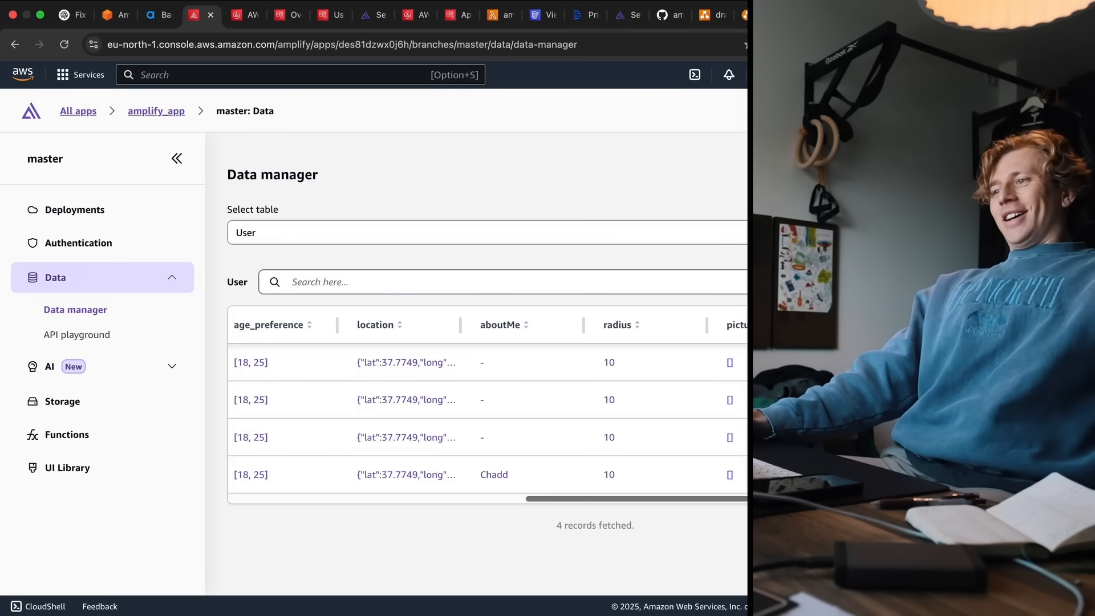
{"action": "left_click", "coordinate": [494, 474]}
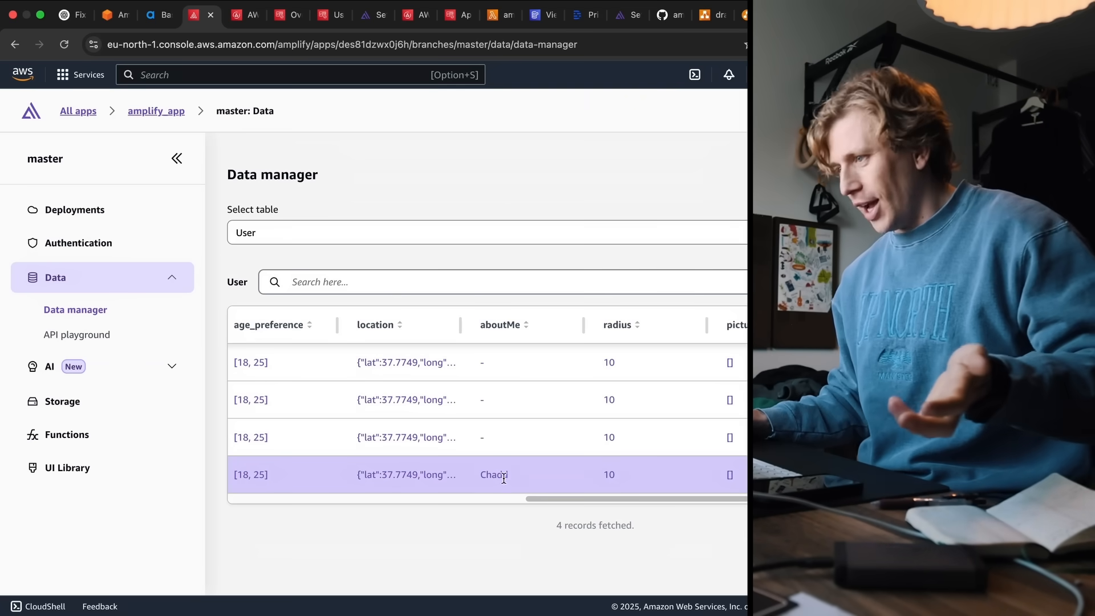
{"action": "left_click", "coordinate": [493, 474]}
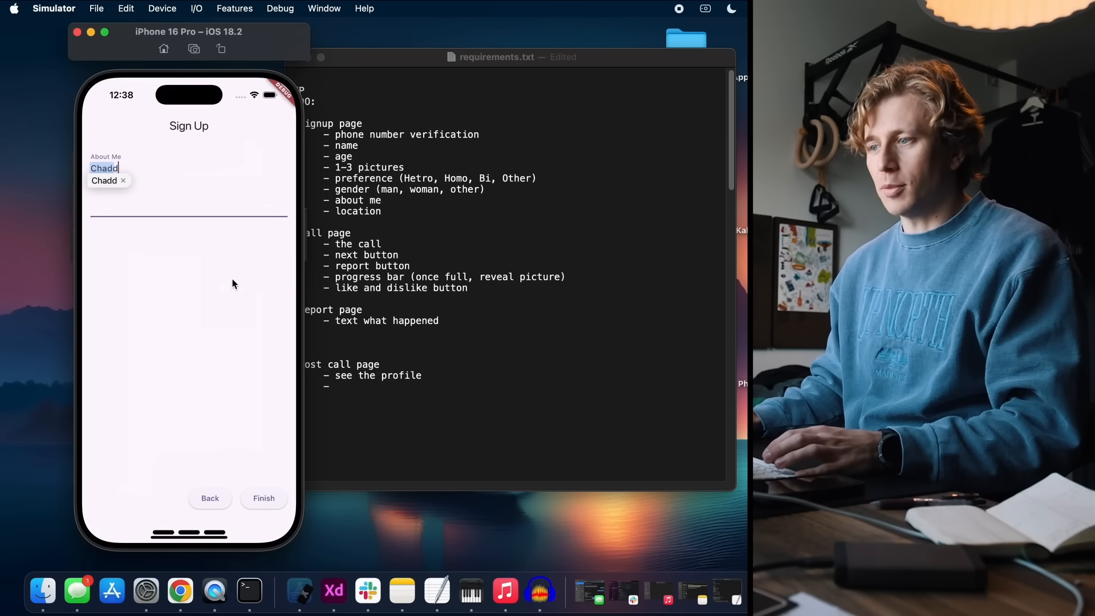
{"action": "mouse_move", "coordinate": [192, 177]}
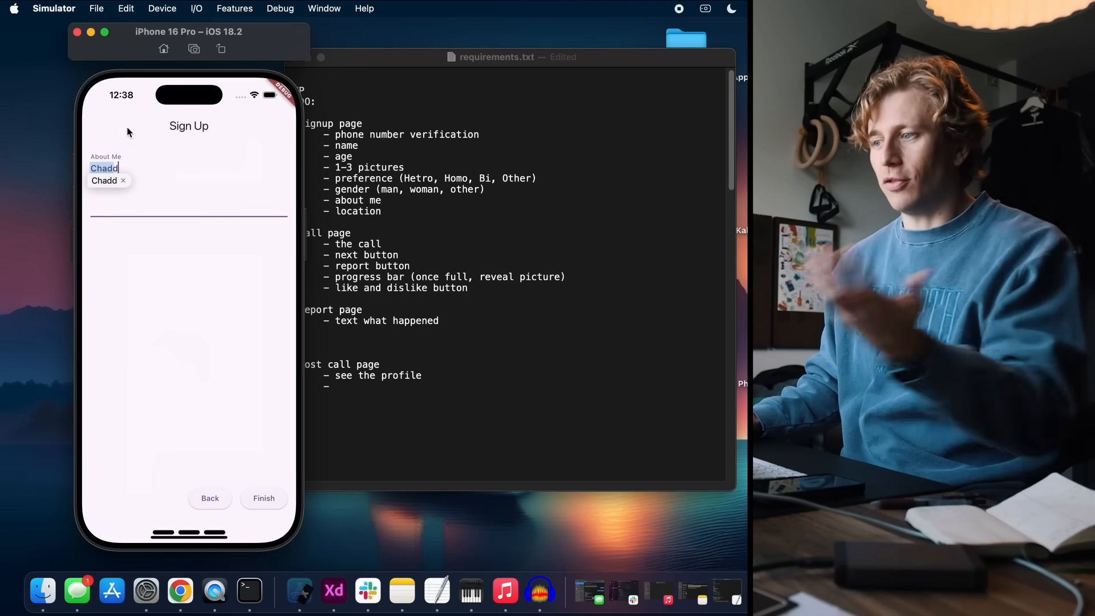
{"action": "mouse_move", "coordinate": [256, 444]}
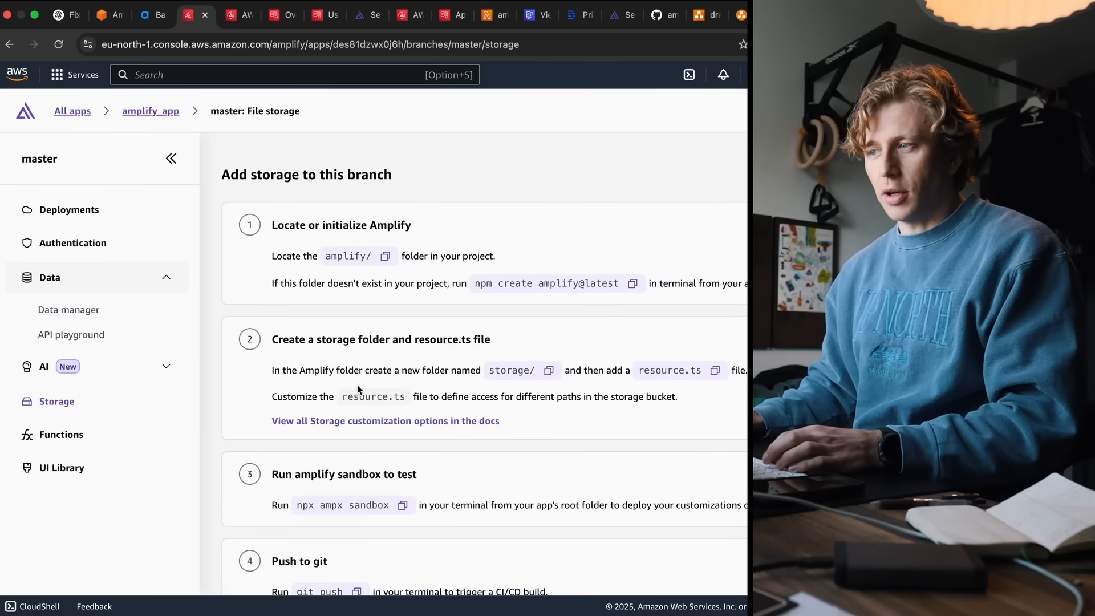
{"action": "mouse_move", "coordinate": [703, 591]}
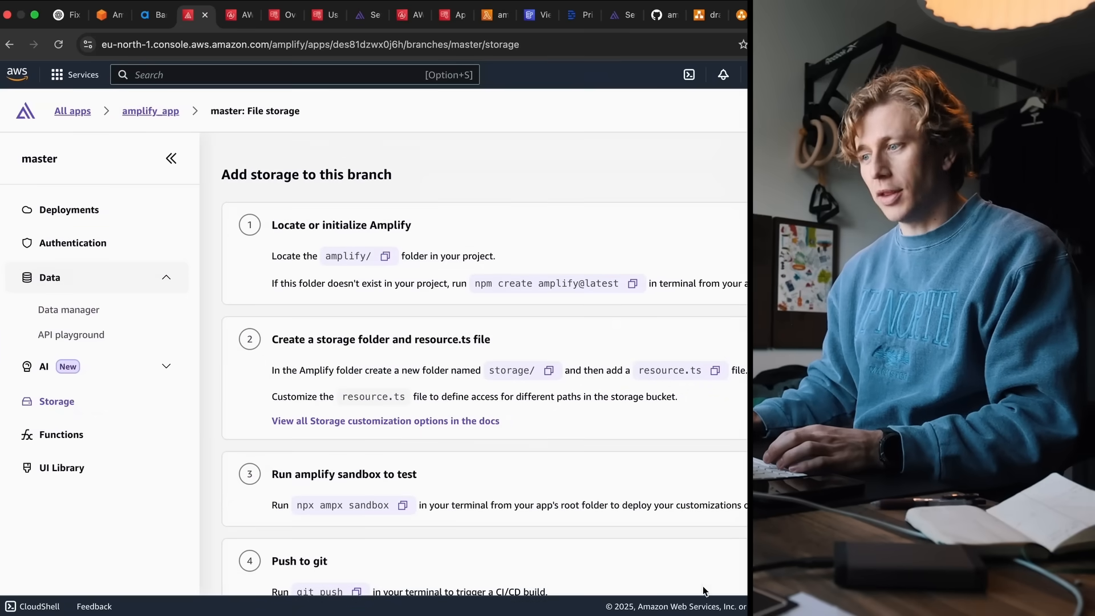
{"action": "scroll", "scroll_direction": "down", "scroll_amount": 3}
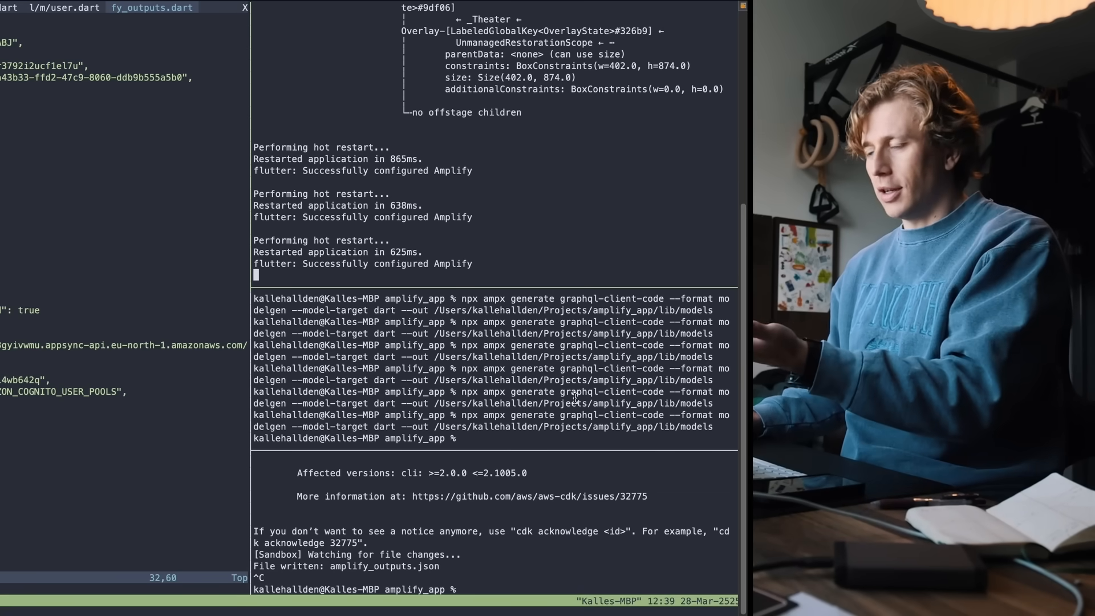
{"action": "mouse_move", "coordinate": [486, 588]}
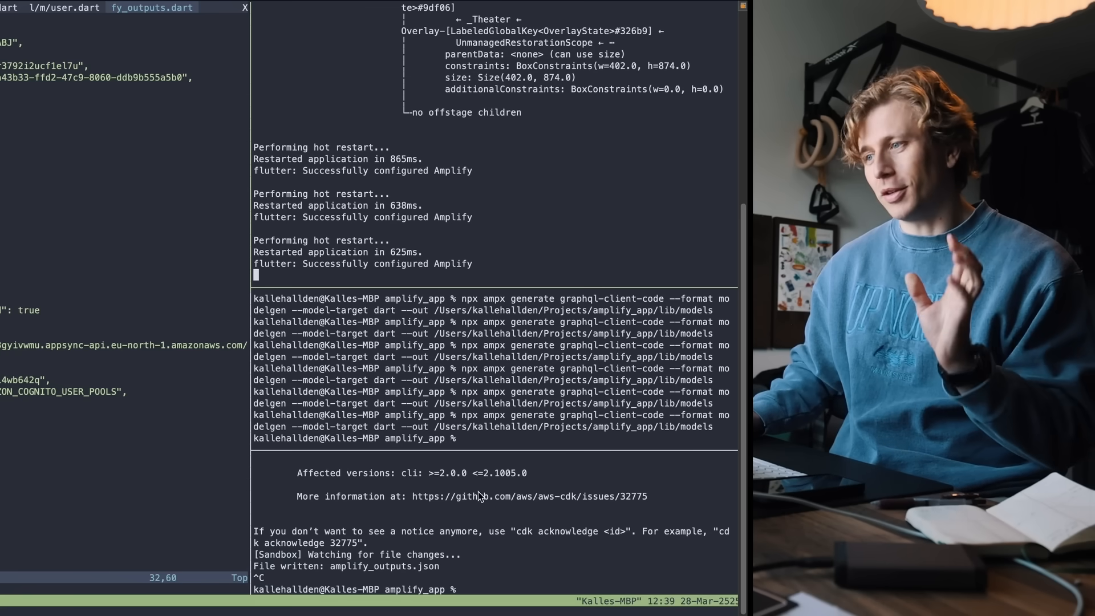
{"action": "mouse_move", "coordinate": [498, 576]}
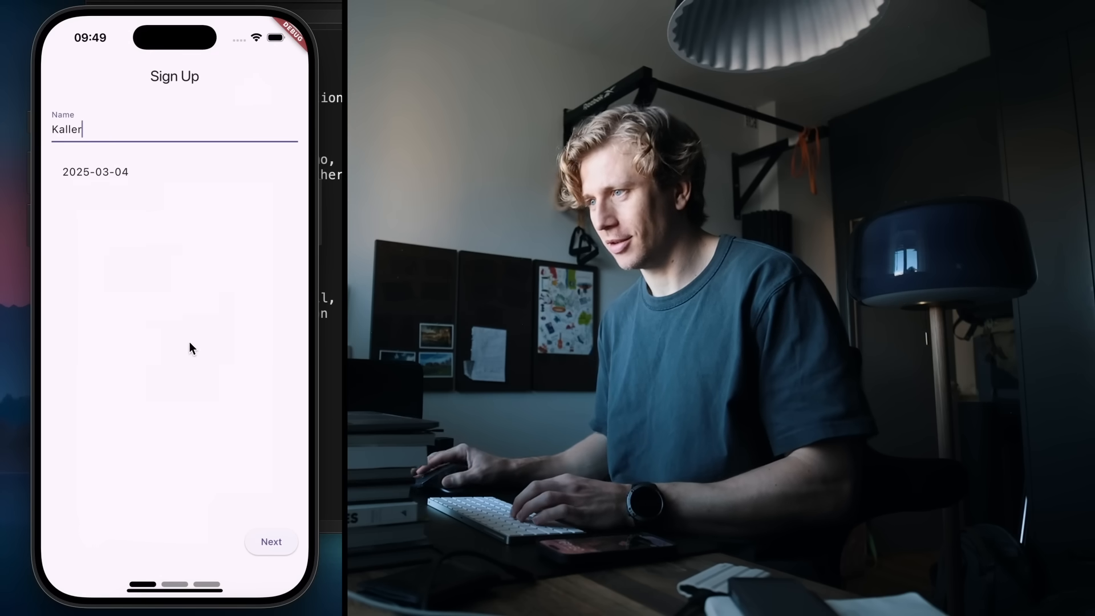
Step: Choose gender Man and gender preference Hetero on the second sign-up page
{"action": "left_click", "coordinate": [271, 542]}
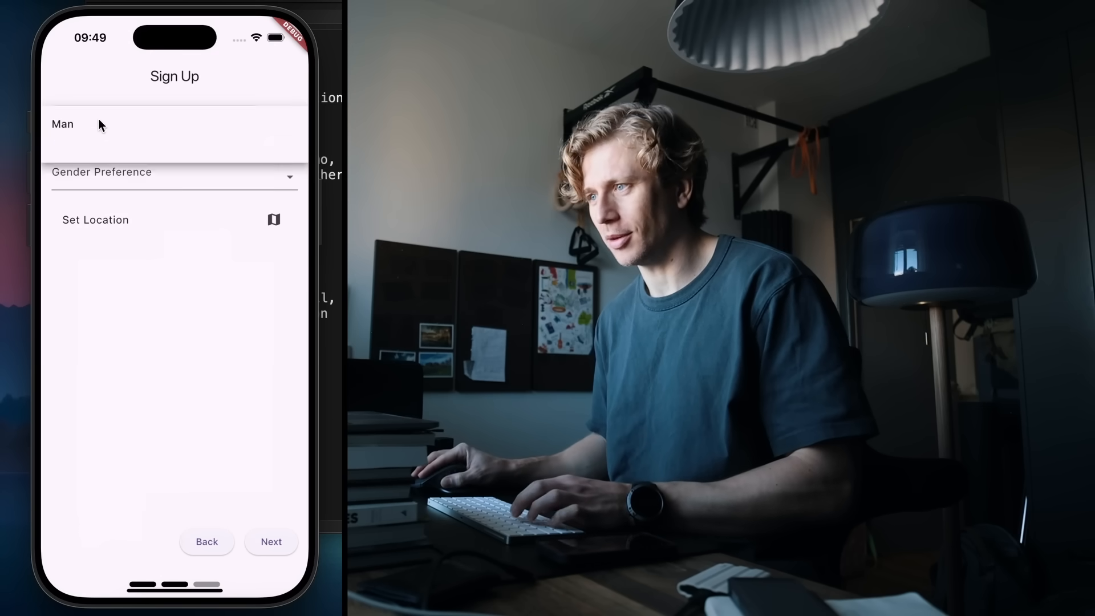
{"action": "left_click", "coordinate": [174, 172]}
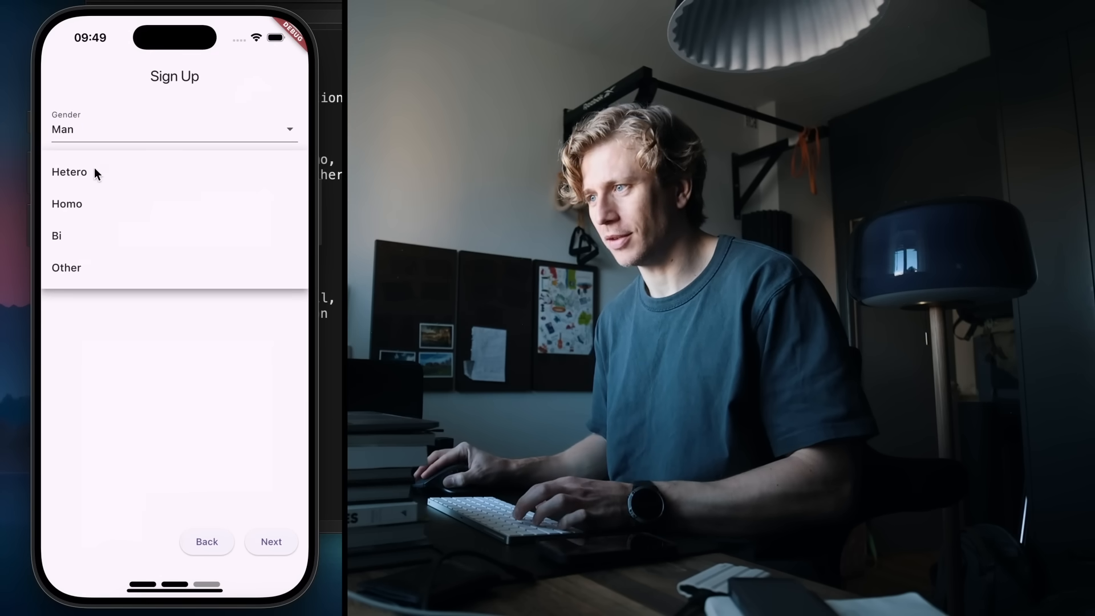
{"action": "left_click", "coordinate": [69, 172]}
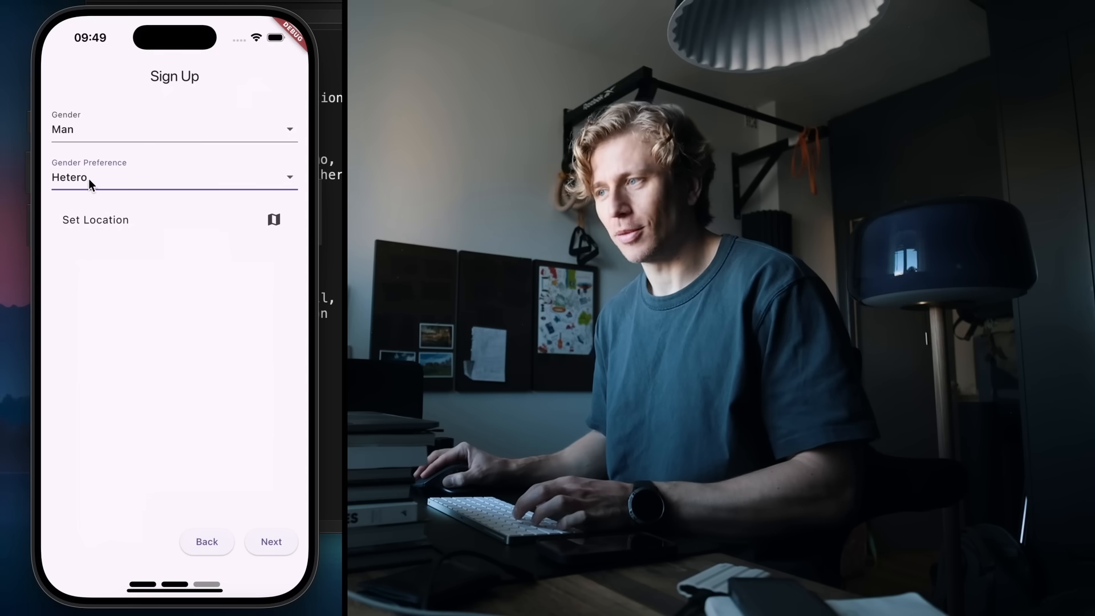
{"action": "left_click", "coordinate": [174, 177]}
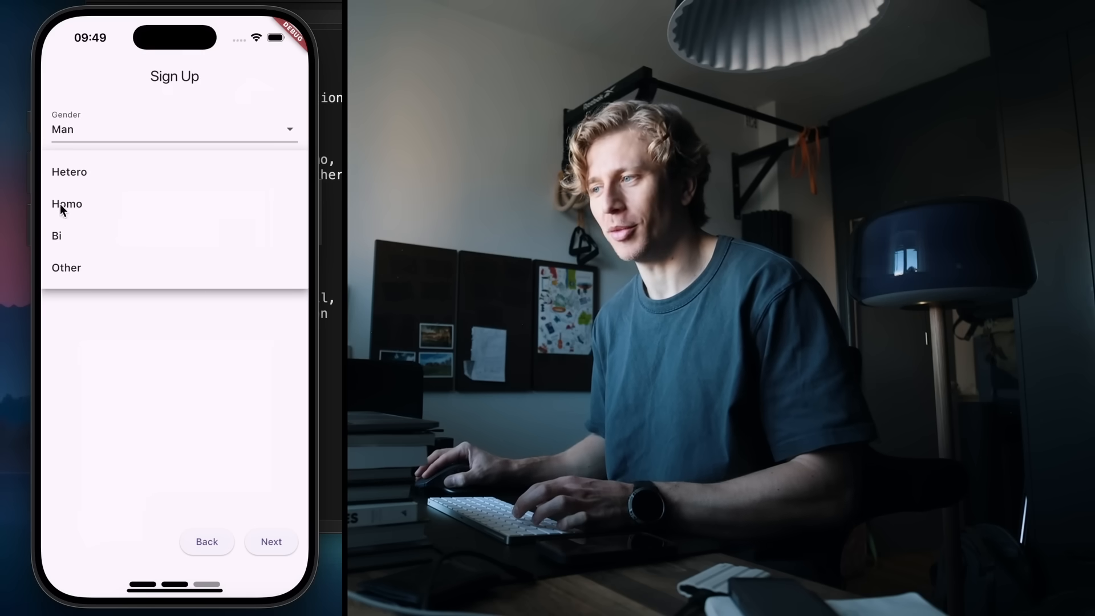
{"action": "left_click", "coordinate": [69, 172]}
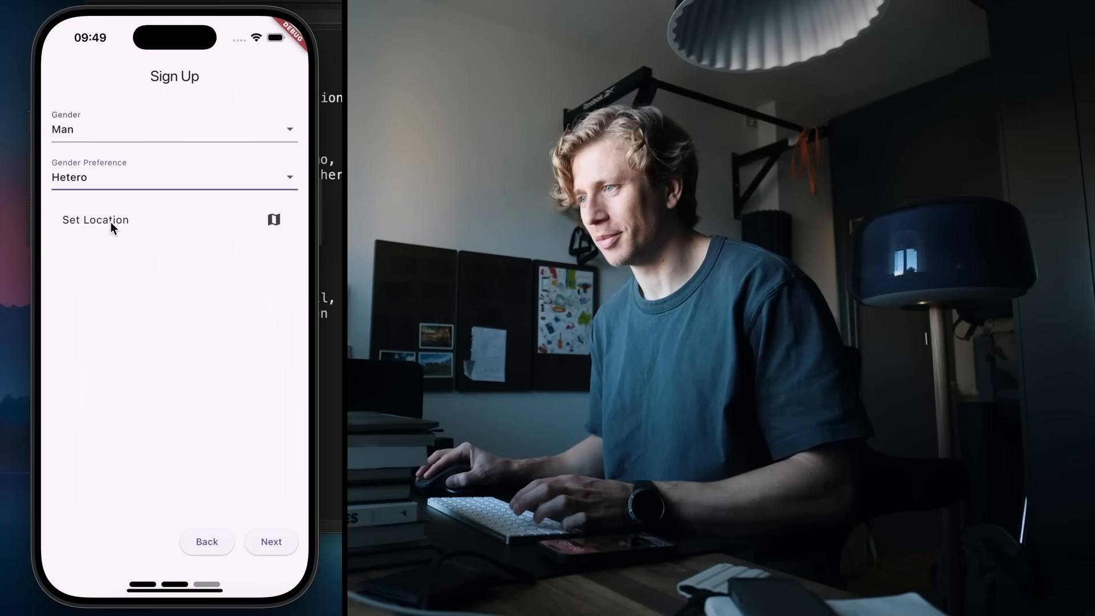
{"action": "left_click", "coordinate": [95, 219]}
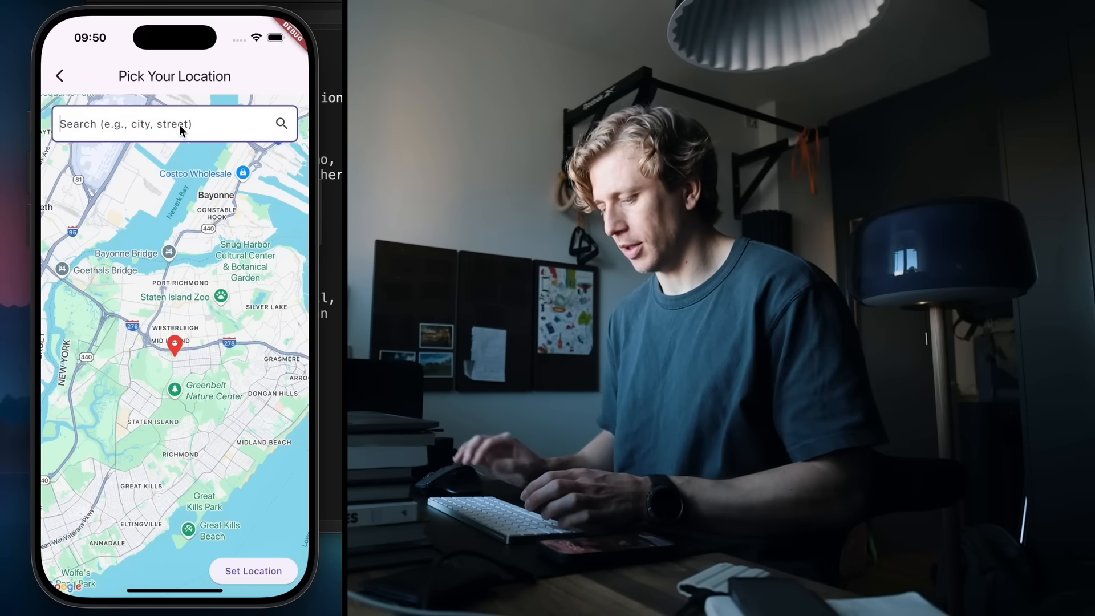
Step: Search for Ottawa on the map and set it as the location
{"action": "type", "text": "Ottawa"}
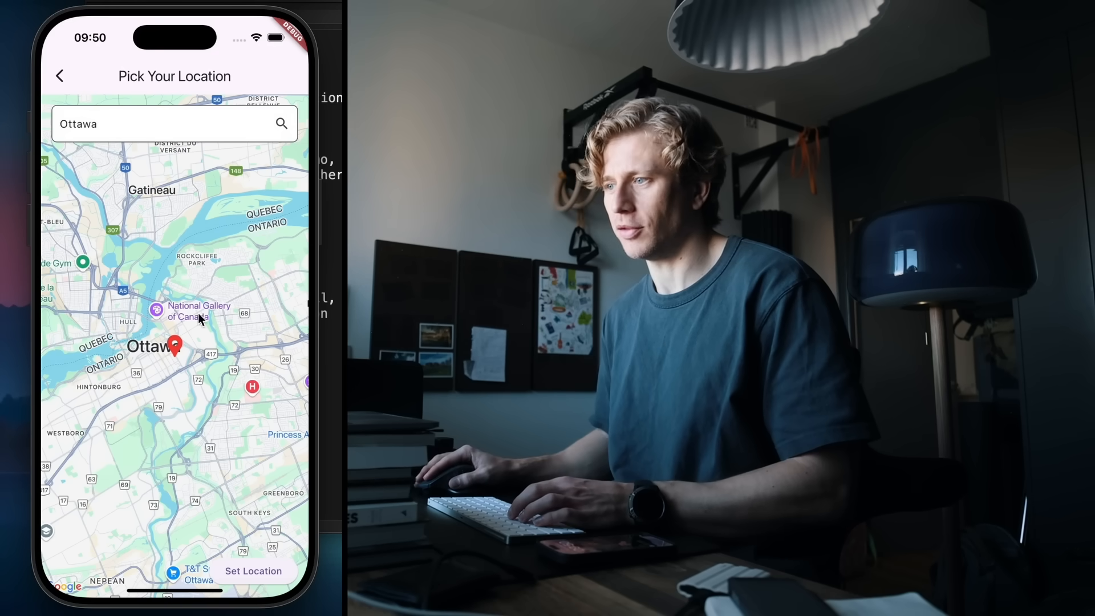
{"action": "left_click", "coordinate": [253, 571]}
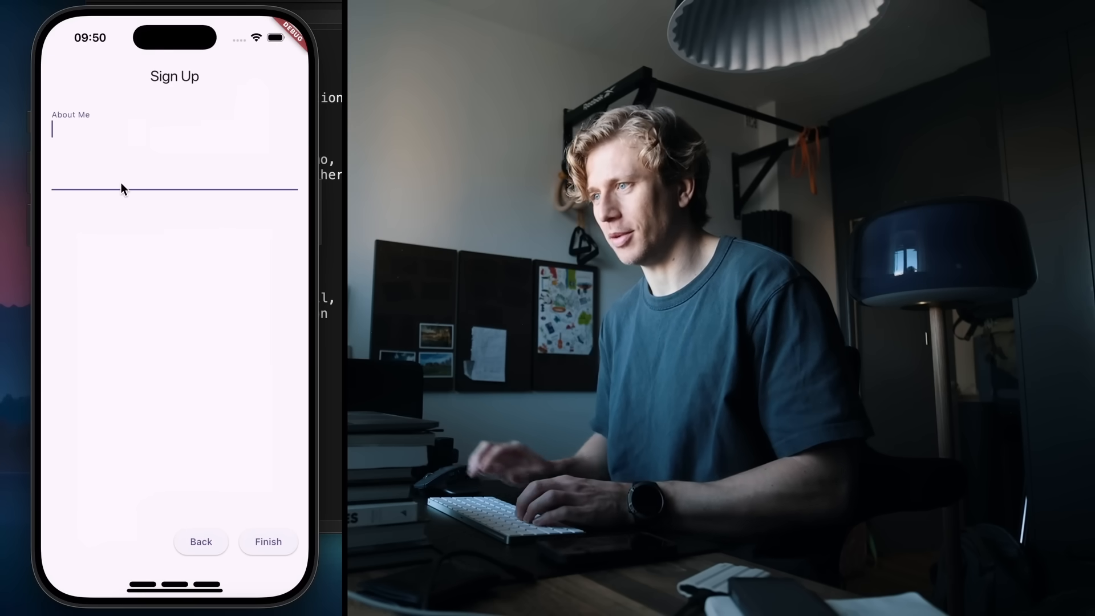
Step: Type placeholder text 'adsfjkdhfkjfa' into About Me and finish the sign-up
{"action": "type", "text": "adsfjkdhfkjfa"}
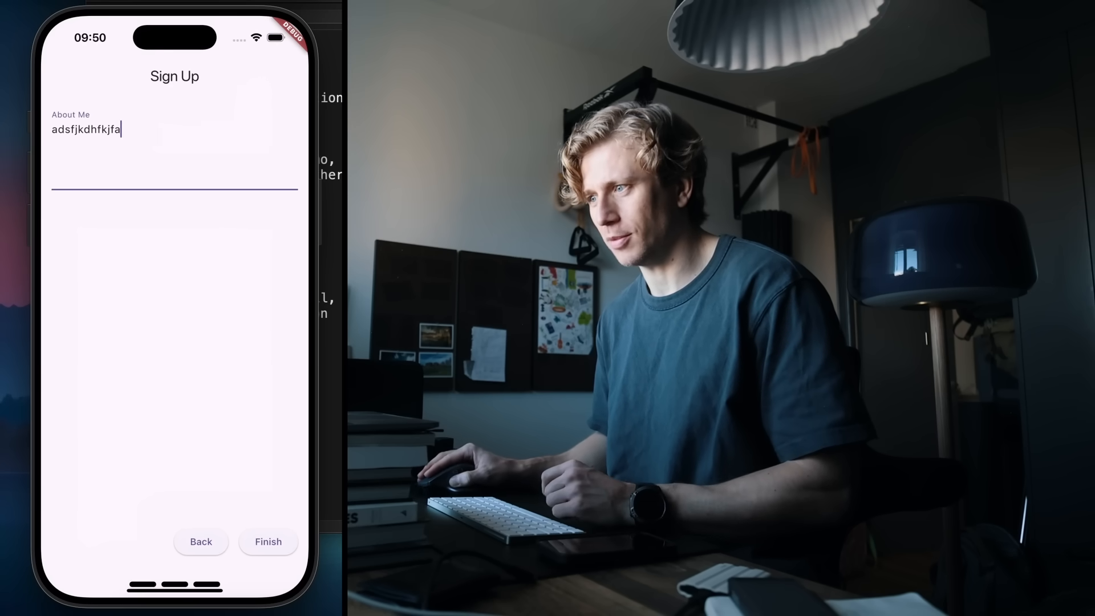
{"action": "left_click", "coordinate": [268, 541]}
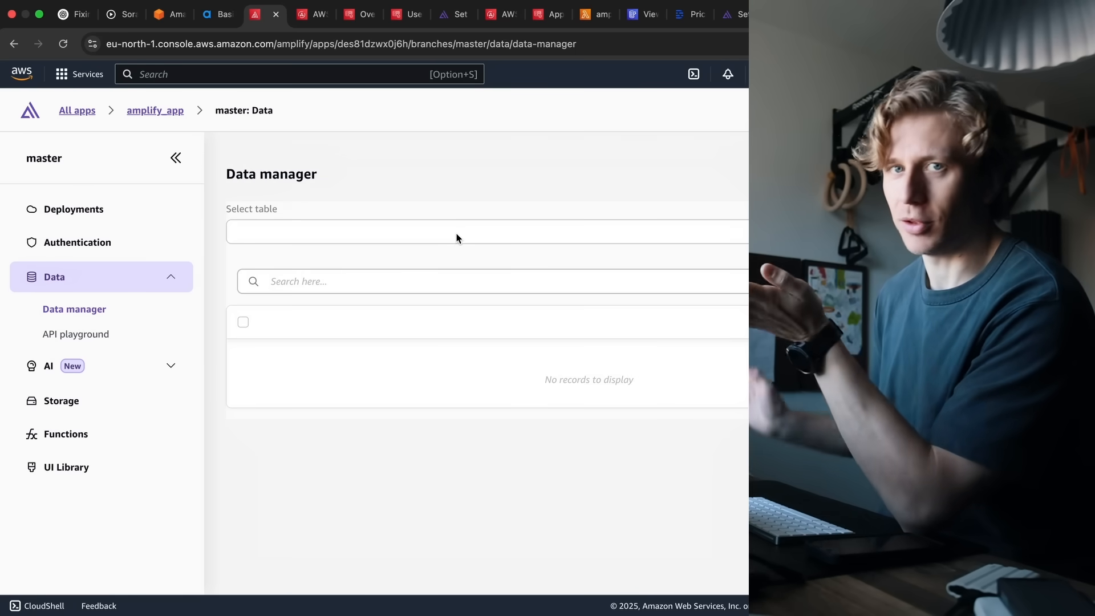
Step: Choose the User table in Data manager to list its four records, including the newest
{"action": "left_click", "coordinate": [458, 232]}
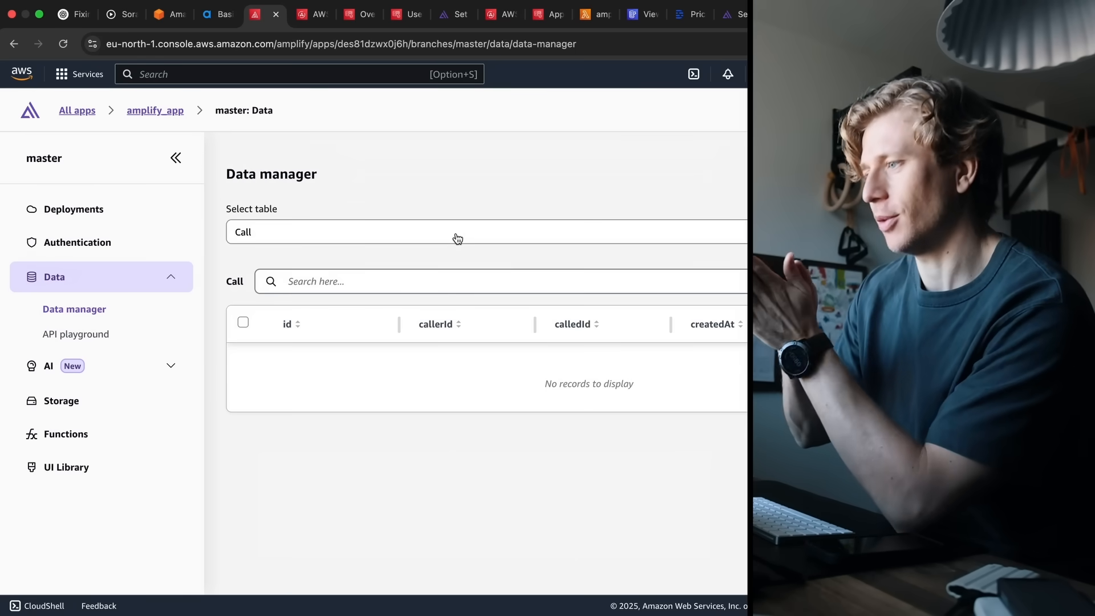
{"action": "mouse_move", "coordinate": [411, 199]}
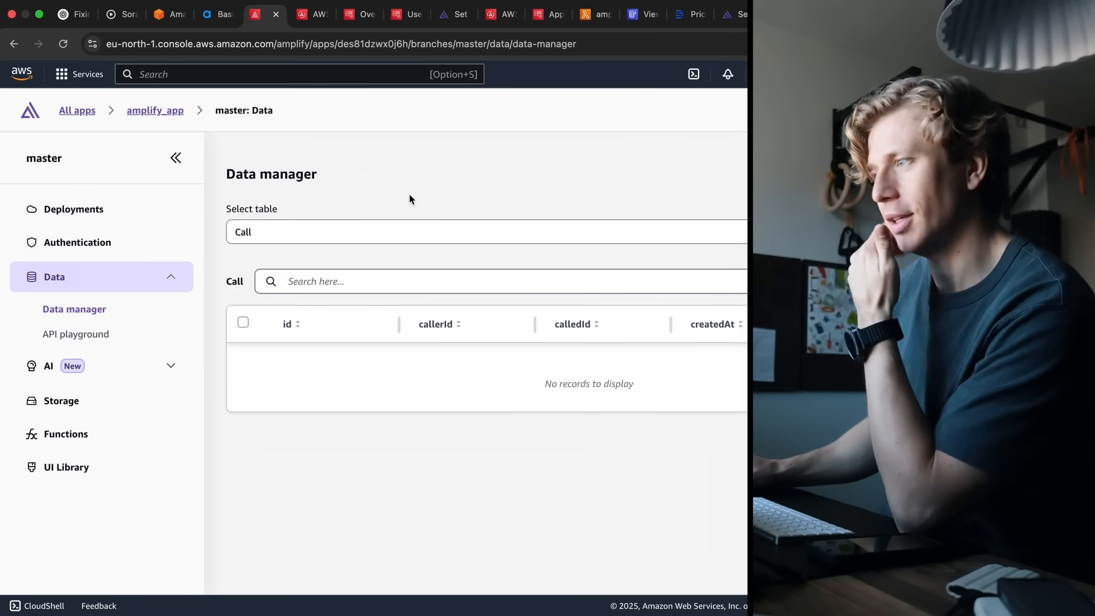
{"action": "left_click", "coordinate": [485, 232]}
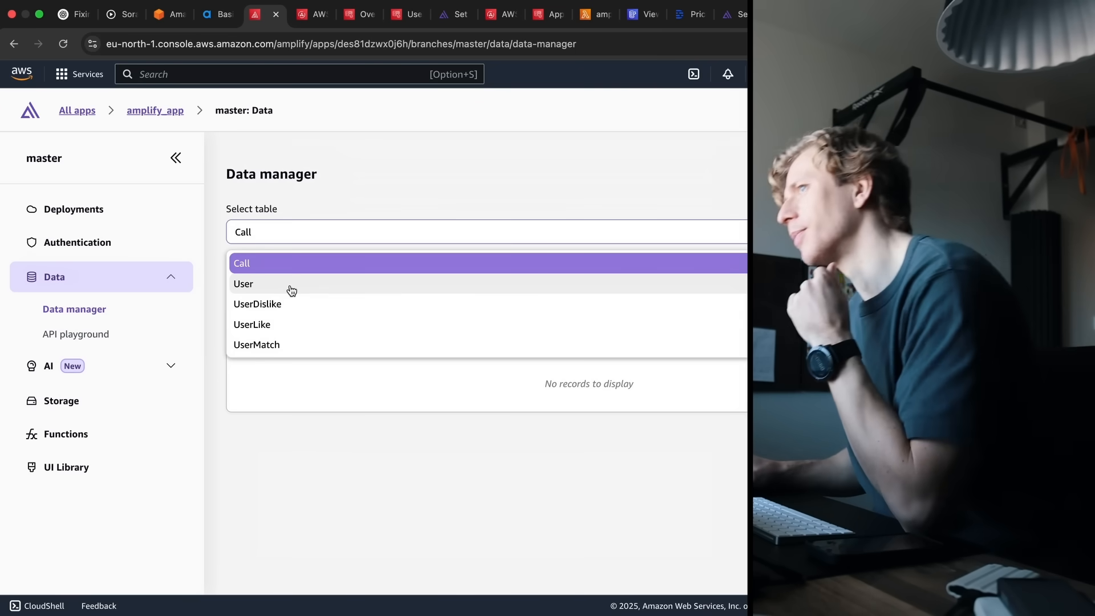
{"action": "left_click", "coordinate": [244, 284]}
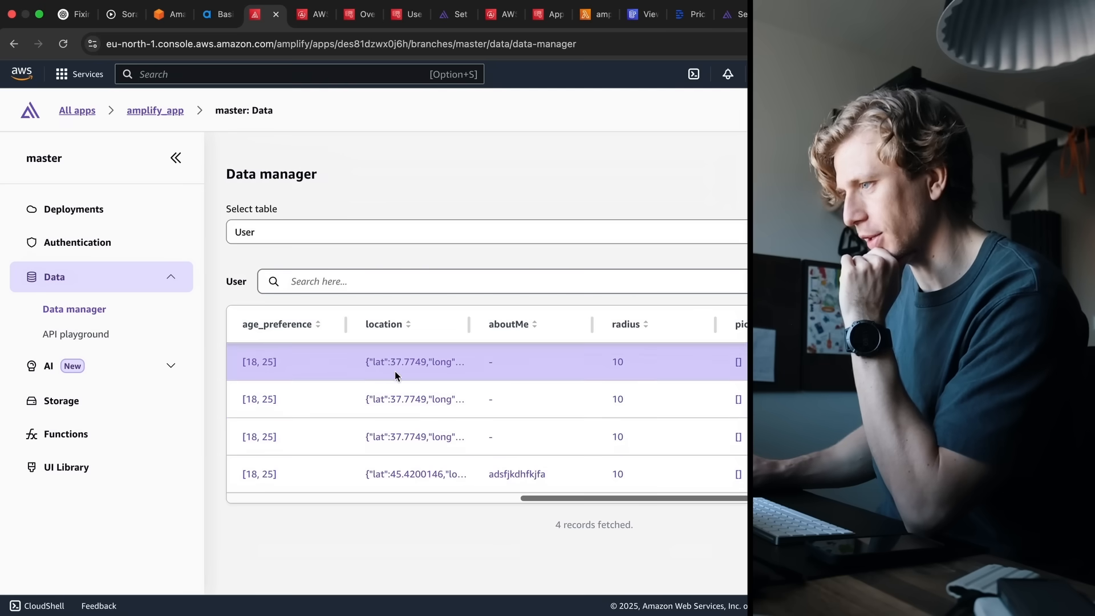
{"action": "left_click", "coordinate": [416, 473]}
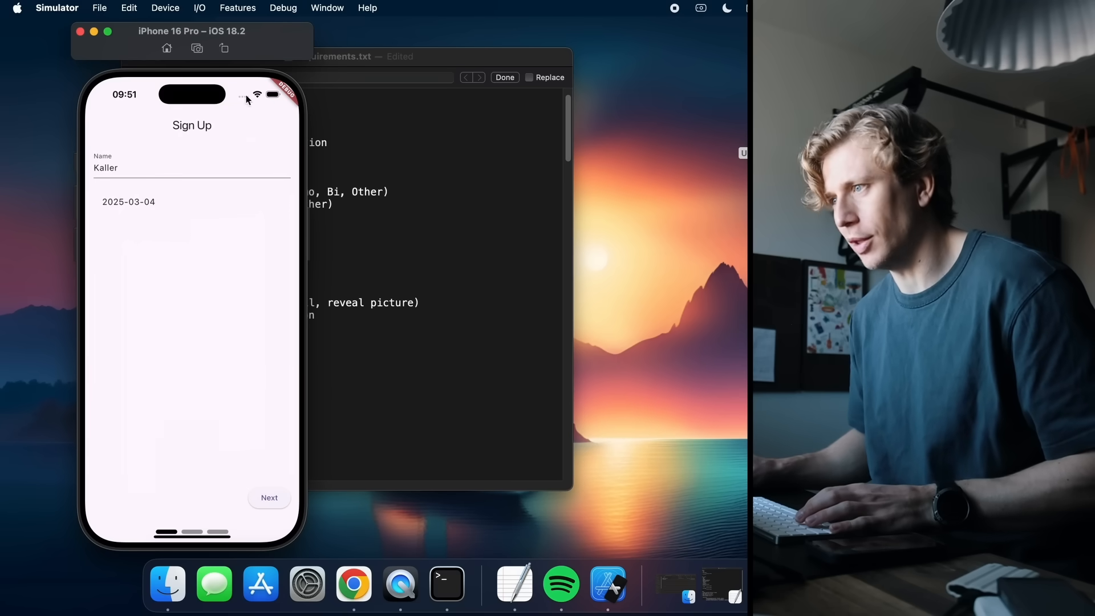
{"action": "mouse_move", "coordinate": [242, 437]}
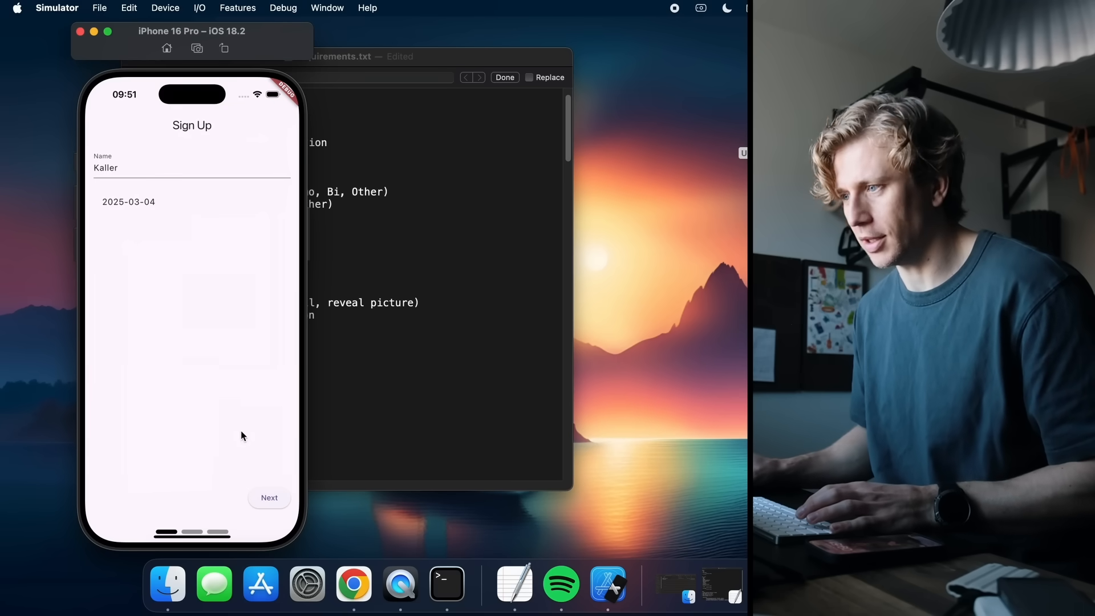
{"action": "mouse_move", "coordinate": [310, 495]}
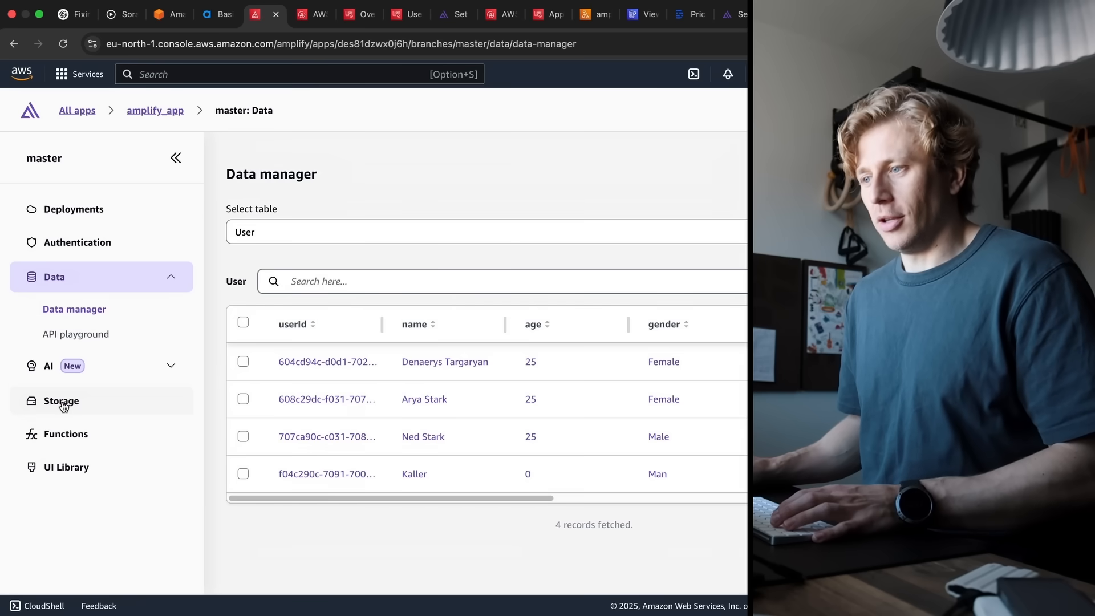
Step: Open Storage and follow the customization options link to the Set up Storage docs
{"action": "left_click", "coordinate": [61, 400]}
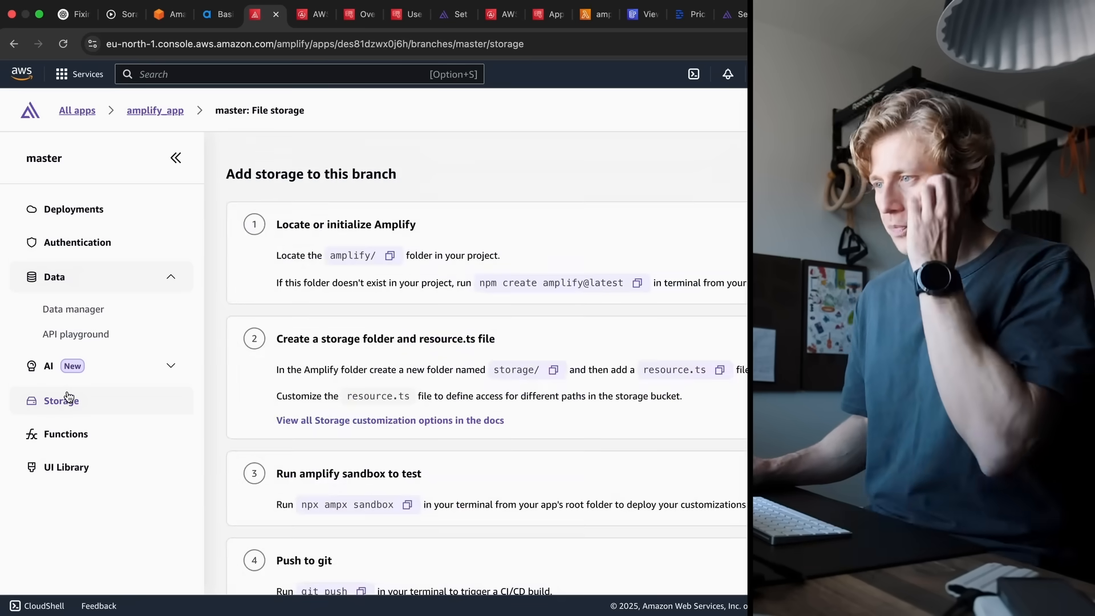
{"action": "left_click", "coordinate": [389, 420]}
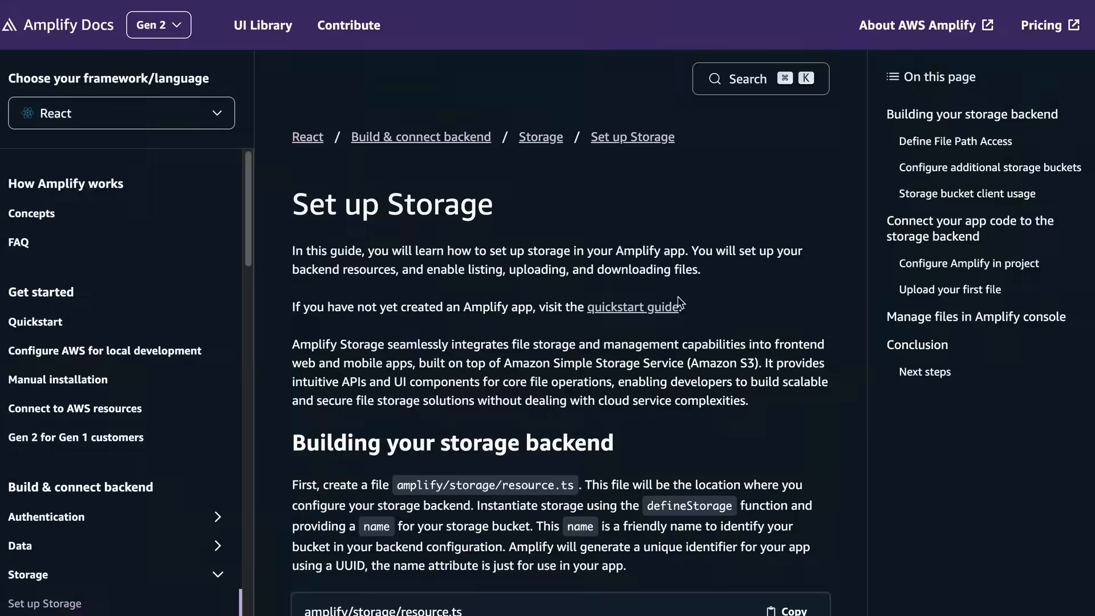